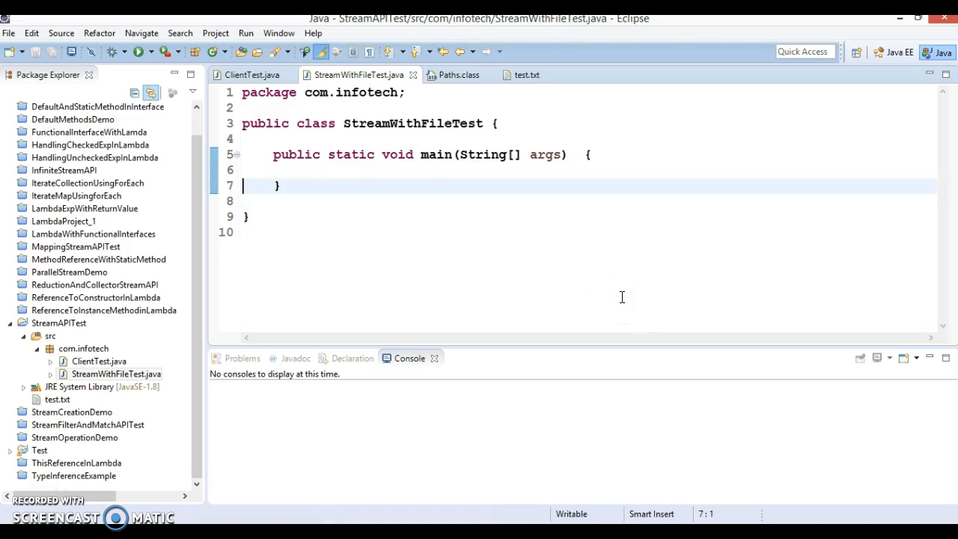
mouse_move(404, 532)
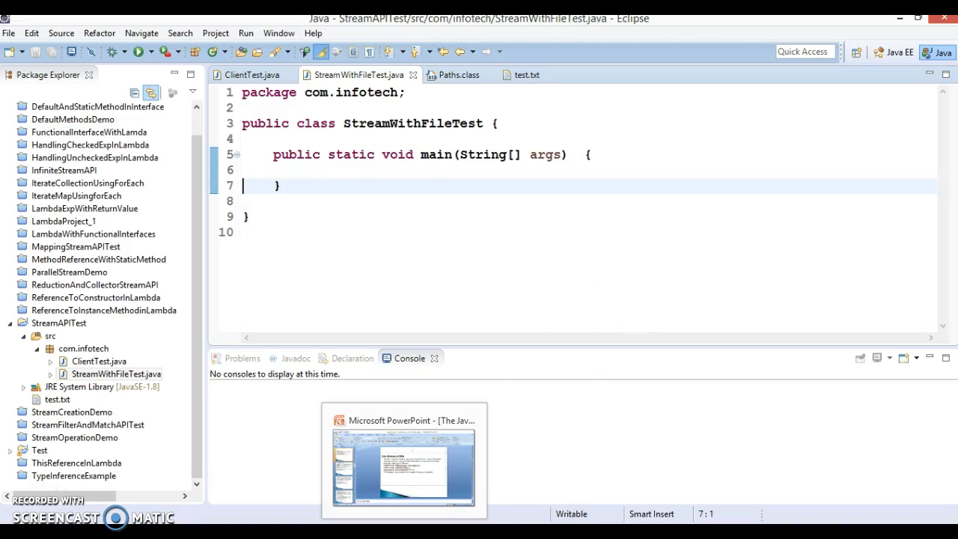
- Show the '2.9. Stream of File' slide about Files.lines with Path and an optional Charset
click(532, 285)
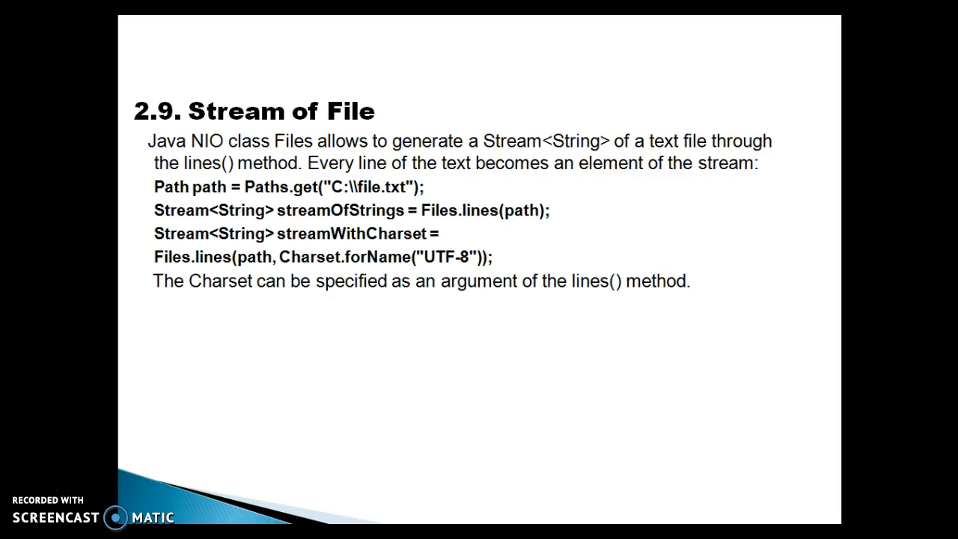
mouse_move(298, 140)
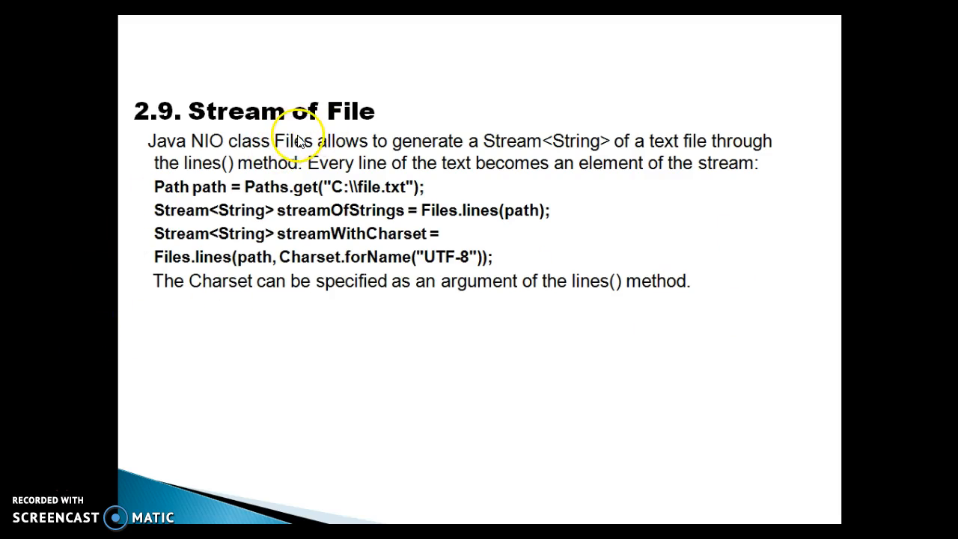
mouse_move(223, 152)
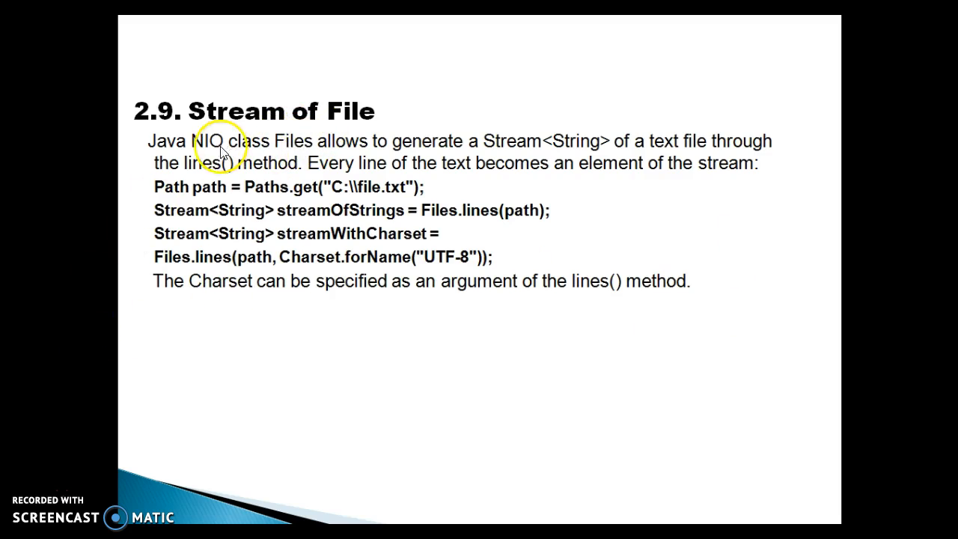
mouse_move(324, 178)
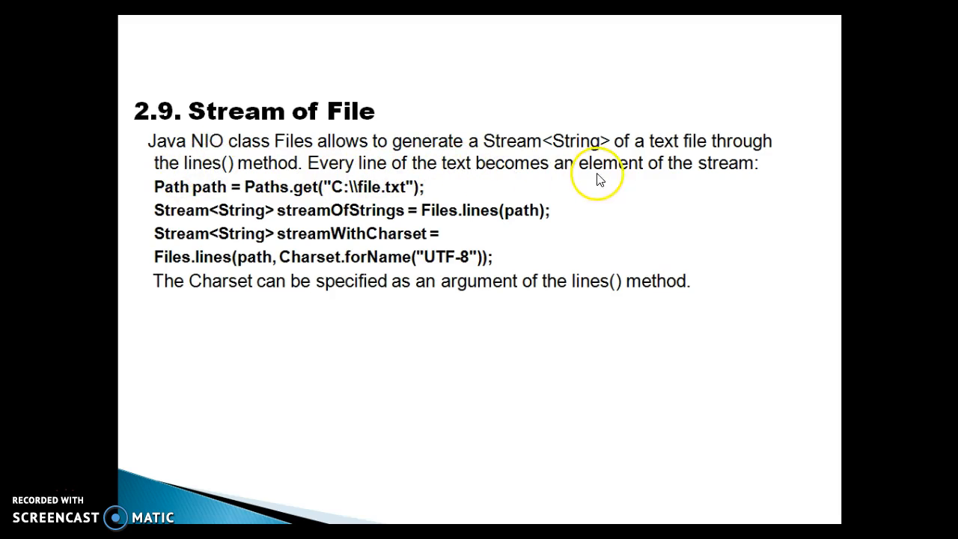
mouse_move(293, 224)
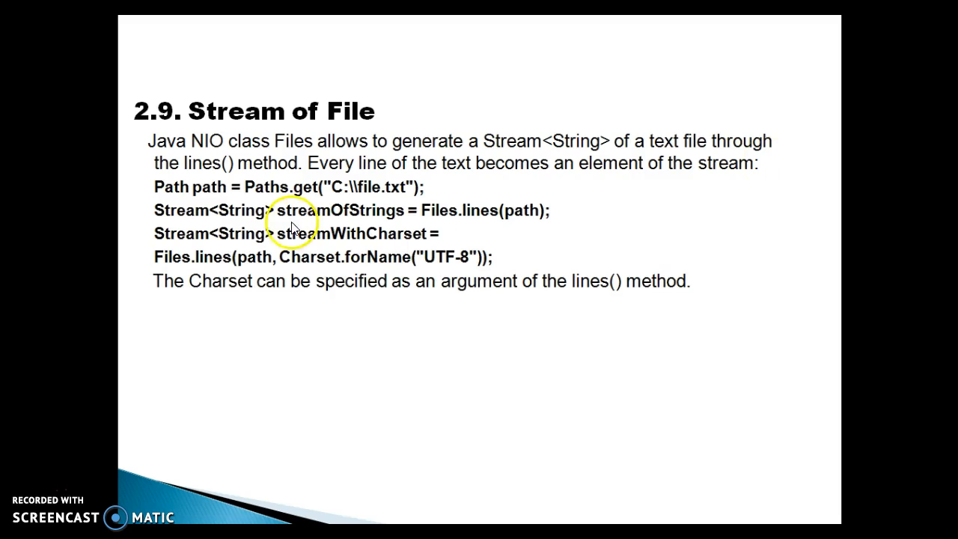
mouse_move(283, 196)
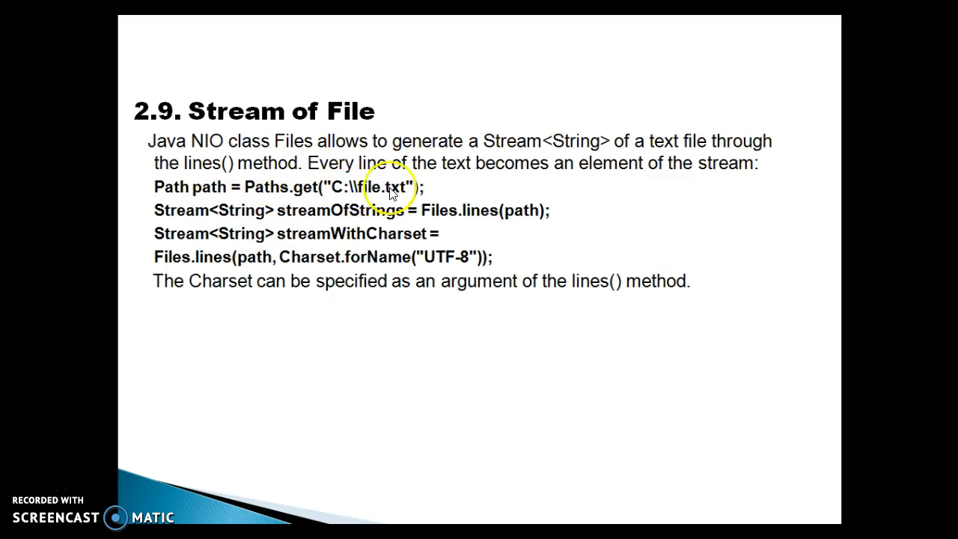
mouse_move(363, 195)
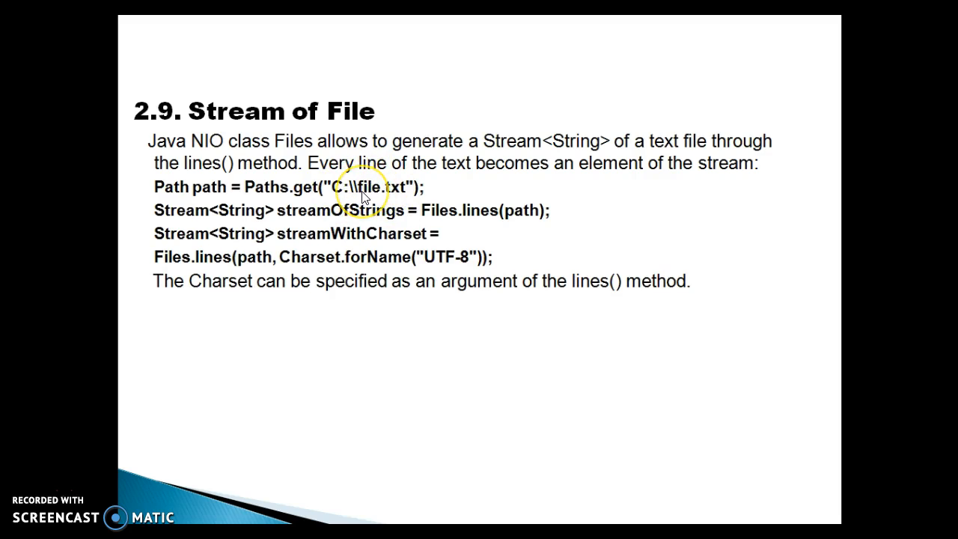
mouse_move(474, 221)
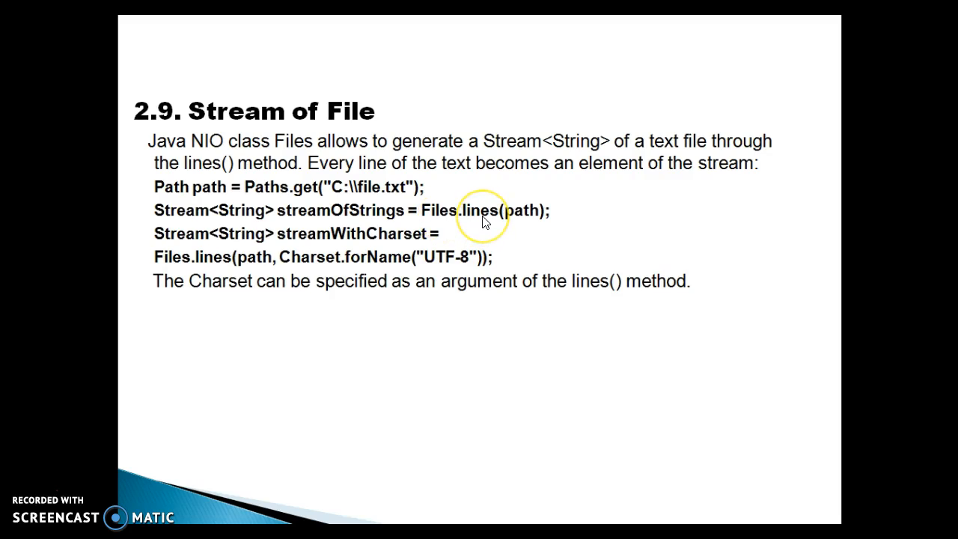
mouse_move(437, 215)
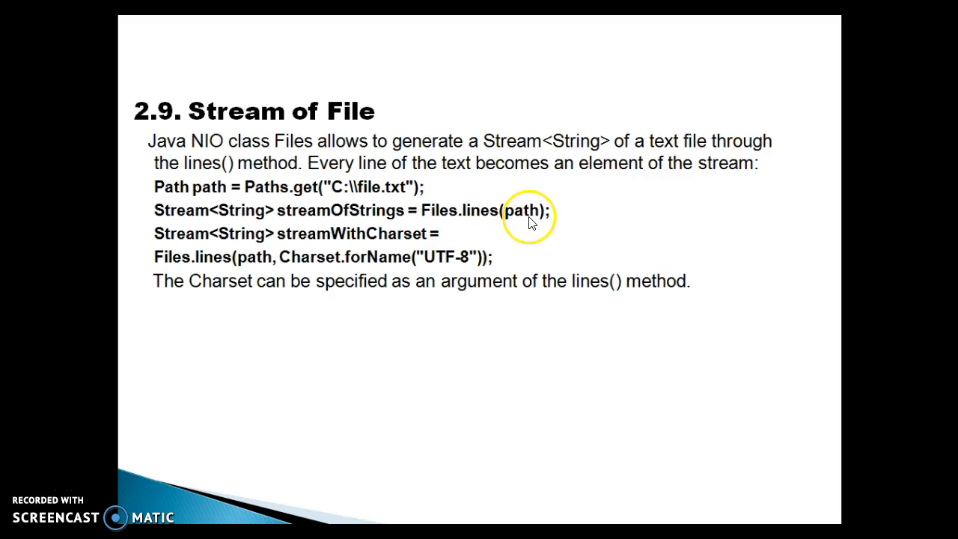
mouse_move(529, 220)
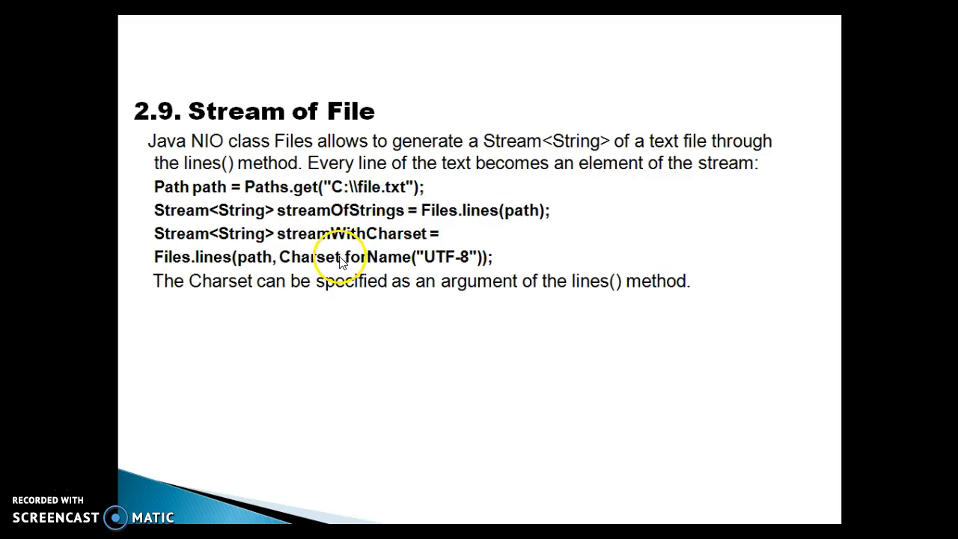
mouse_move(383, 229)
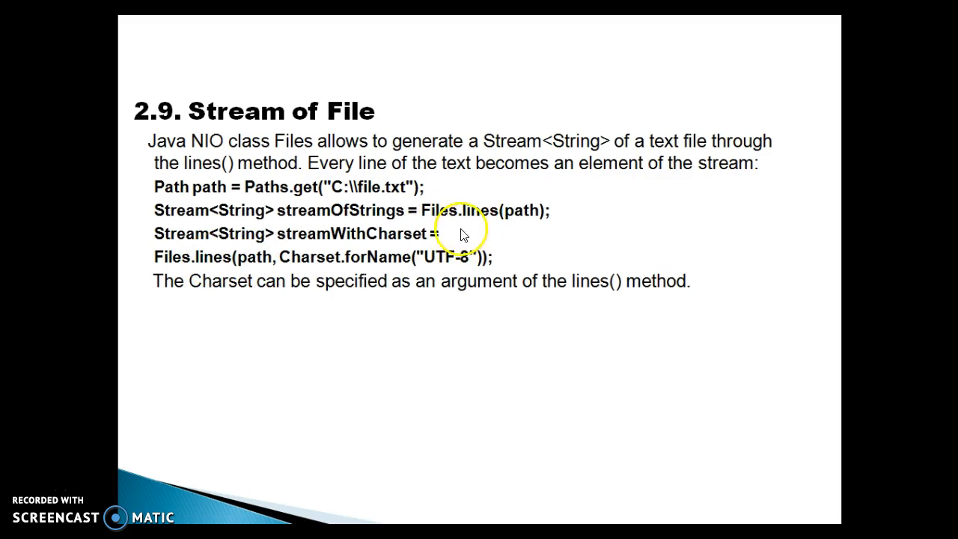
mouse_move(285, 261)
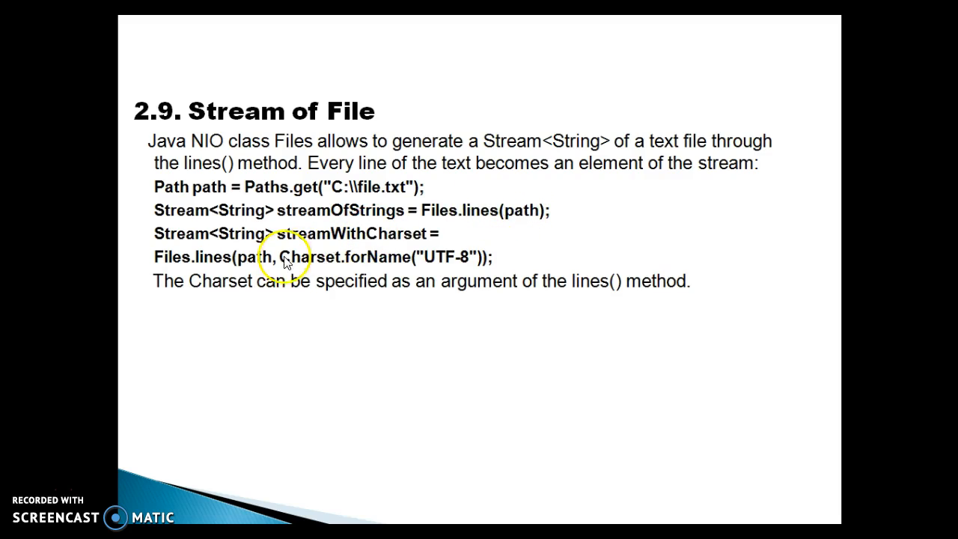
mouse_move(409, 262)
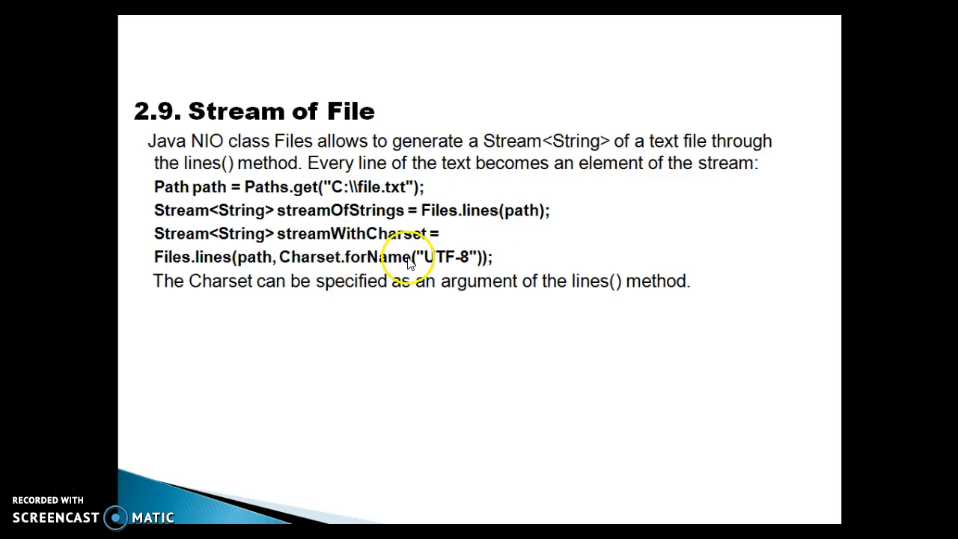
mouse_move(455, 275)
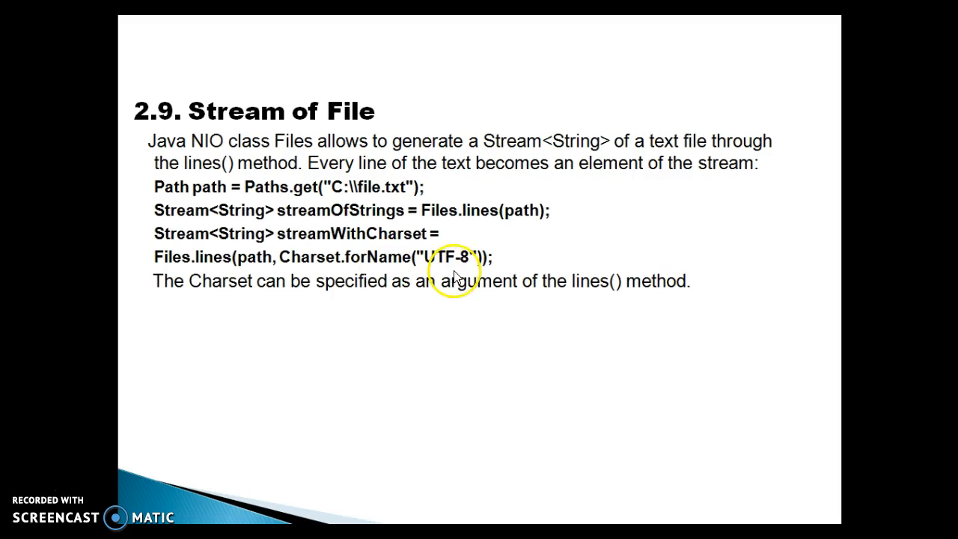
mouse_move(476, 269)
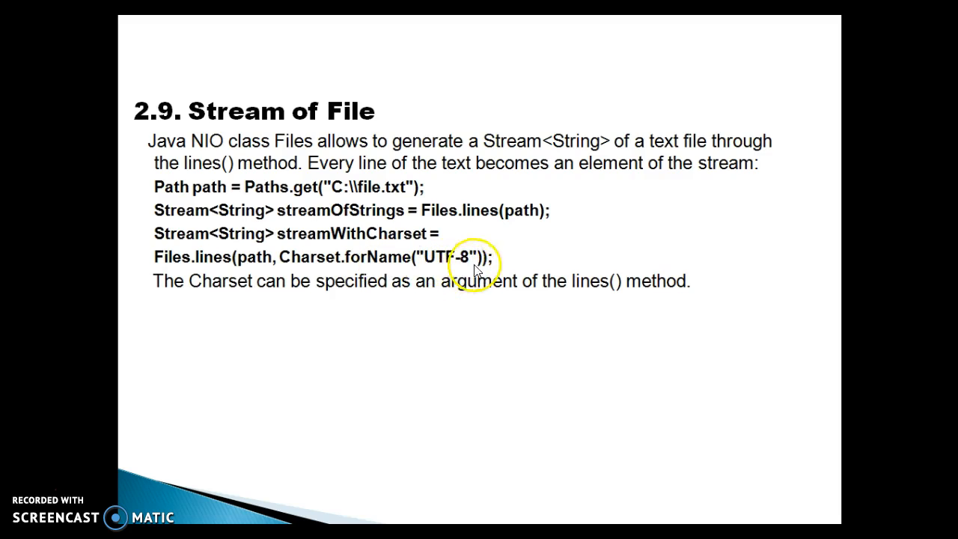
mouse_move(408, 295)
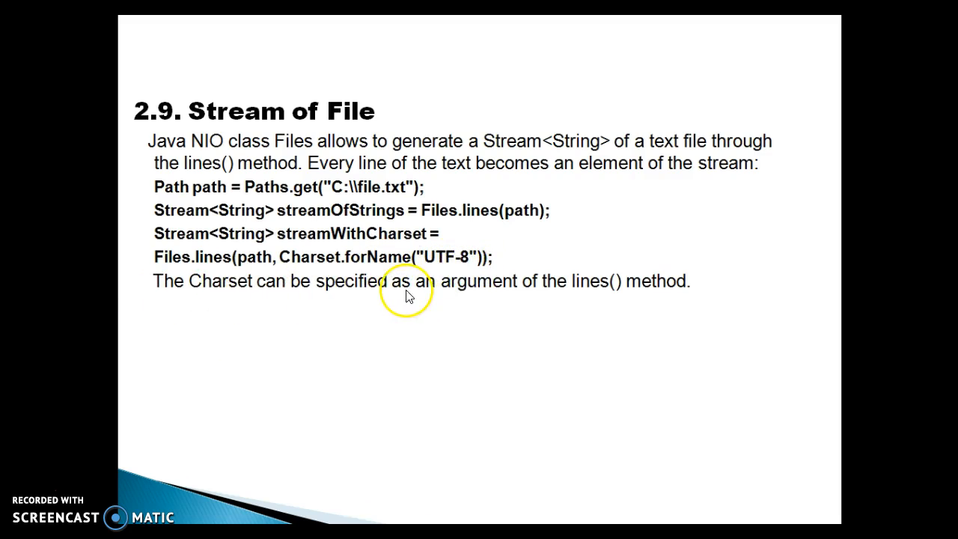
mouse_move(700, 294)
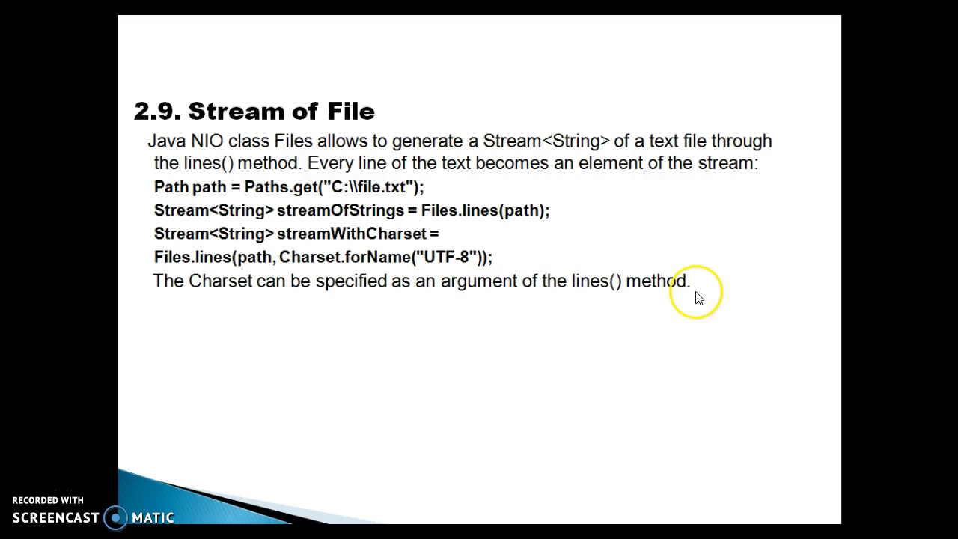
mouse_move(515, 176)
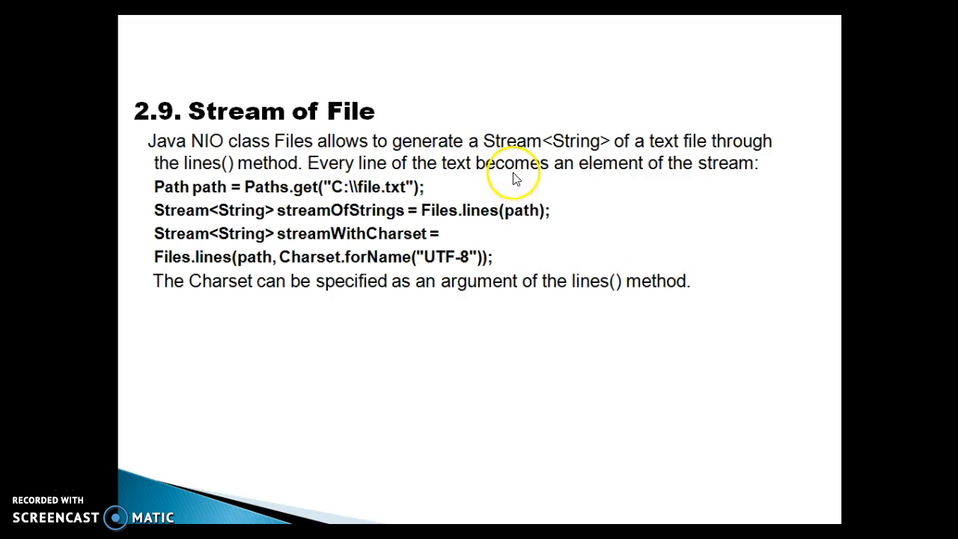
mouse_move(158, 128)
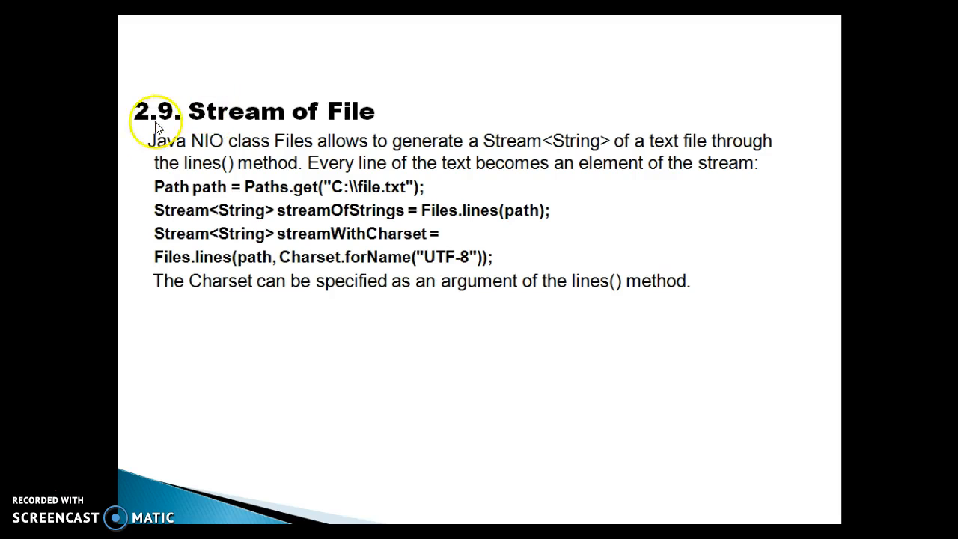
mouse_move(439, 208)
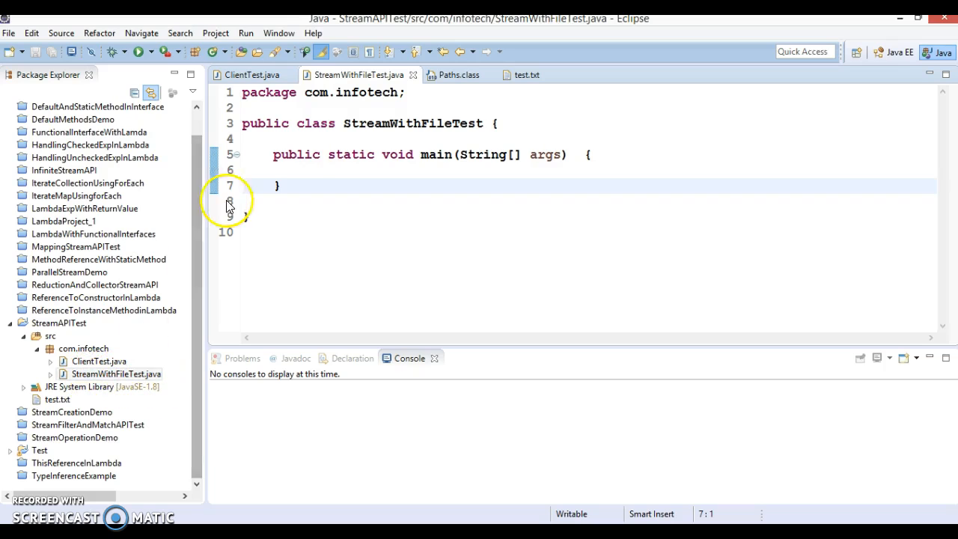
- Start a Paths.get(""); call inside the empty main method of StreamWithFileTest
click(350, 170)
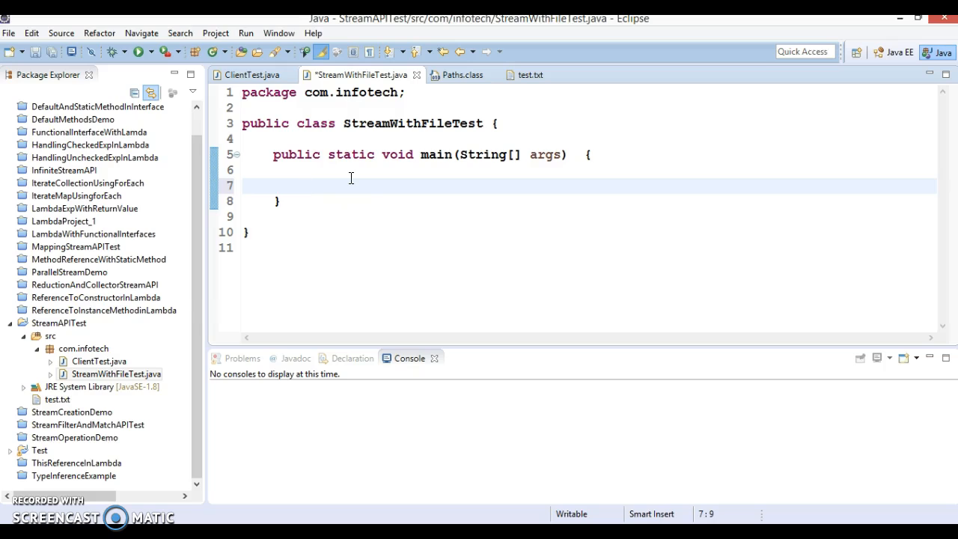
text(Pat)
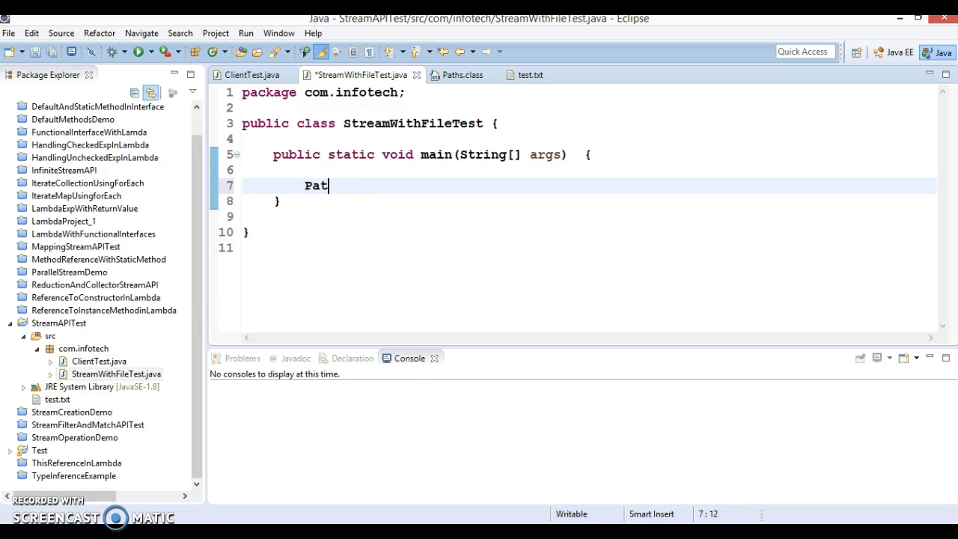
text(hs.)
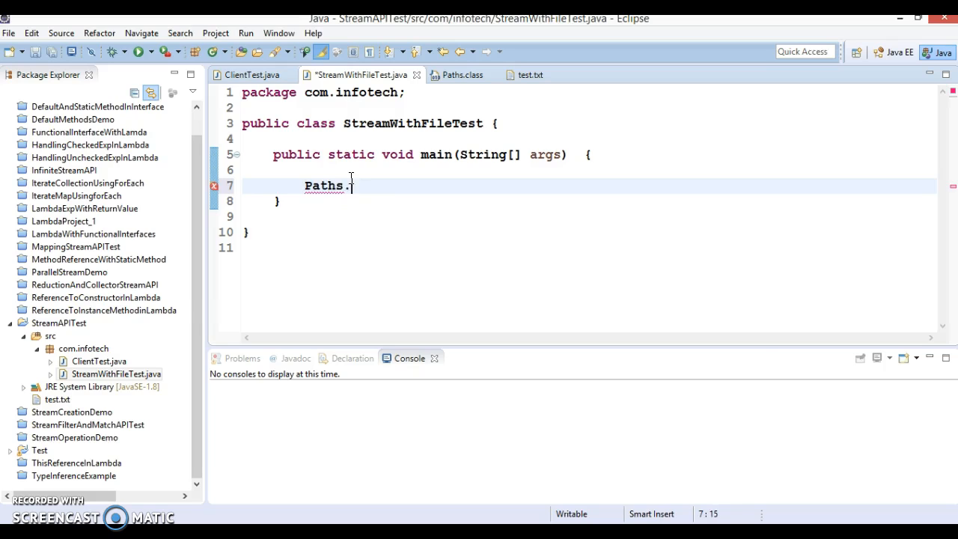
text(get(")
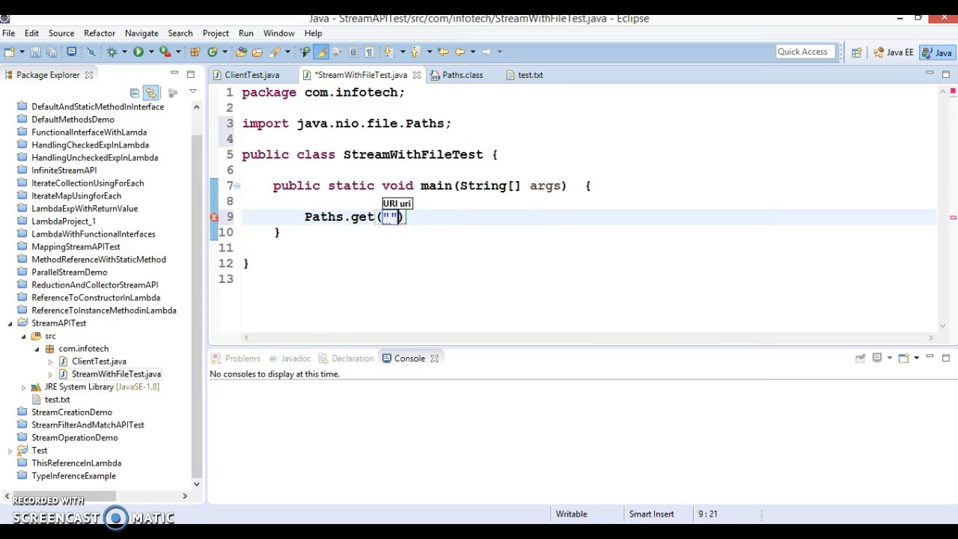
text(;)
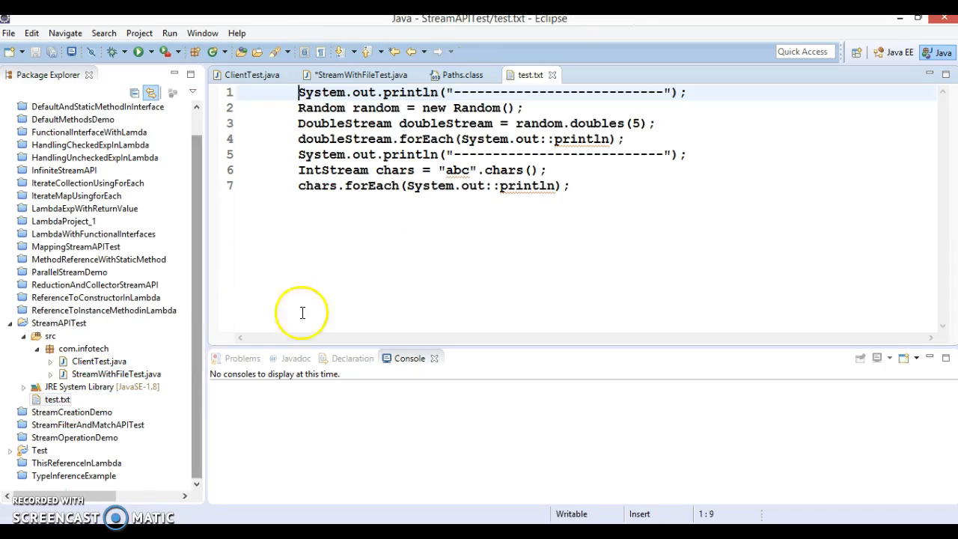
mouse_move(75, 386)
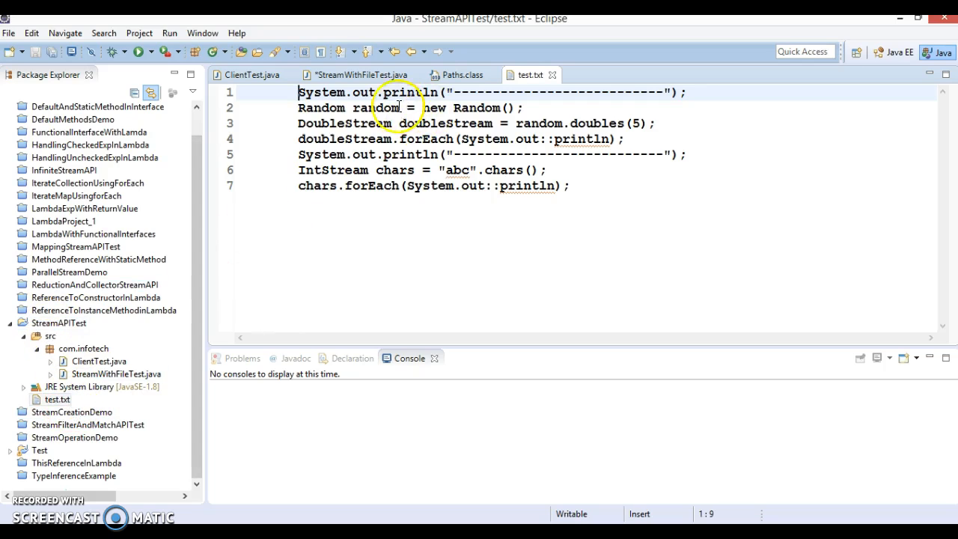
- Fill in "test.txt" and assign Paths.get("test.txt") to a new Path variable named path
click(359, 74)
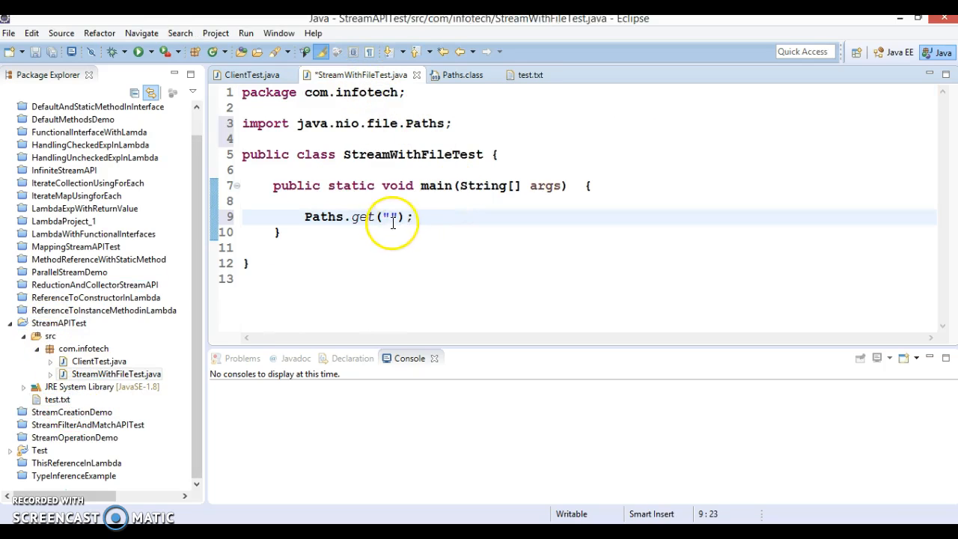
text(test)
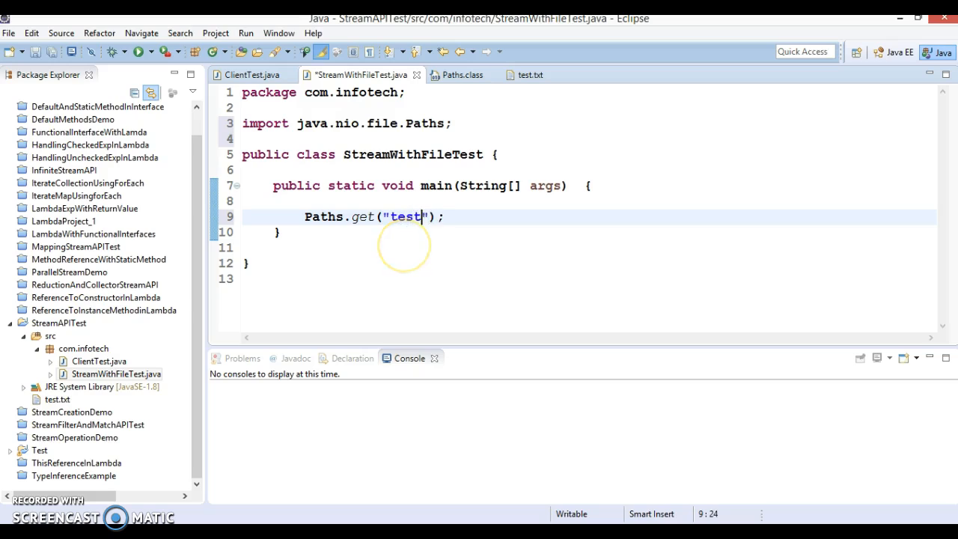
text(.)
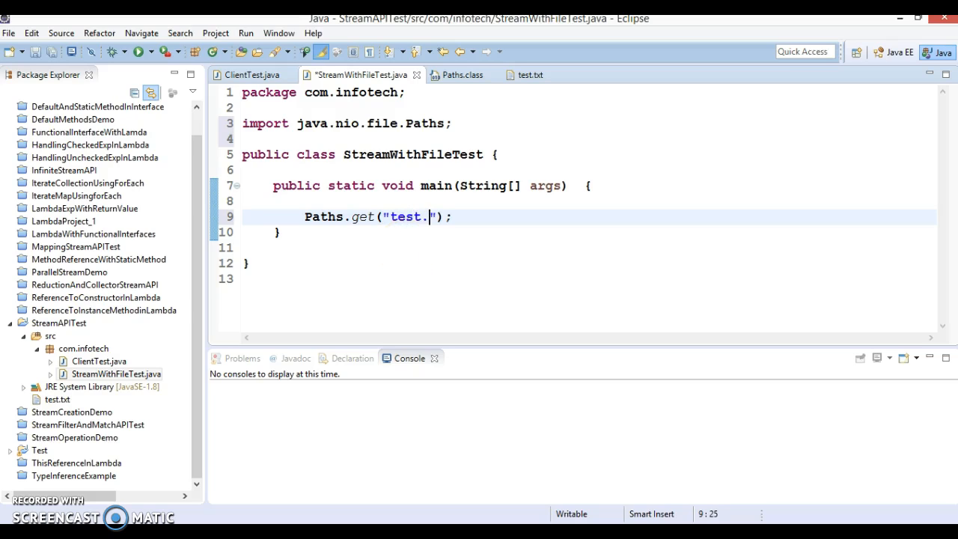
text(txt)
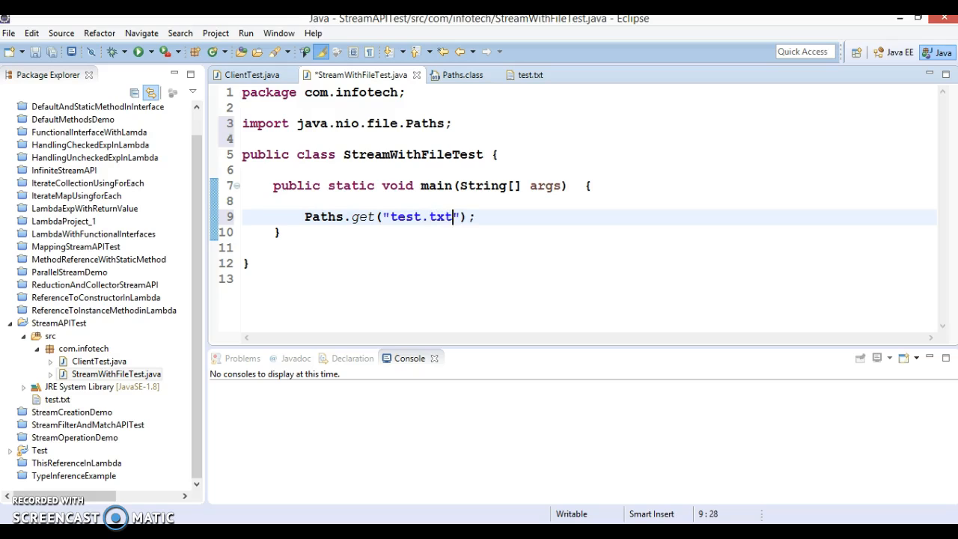
click(56, 399)
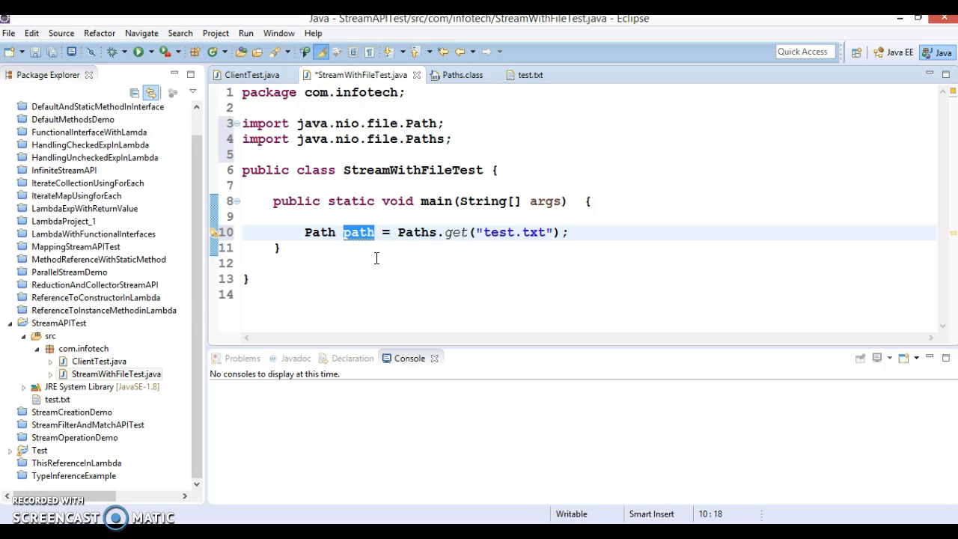
click(577, 232)
text(Fil)
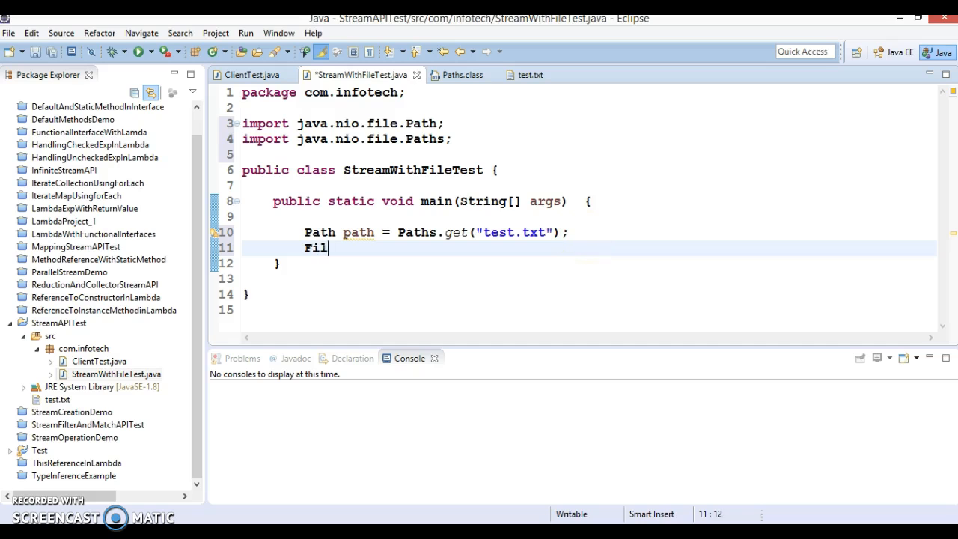
- Add a Files.lines(path); statement after the path declaration, handling IOException
text(es.l)
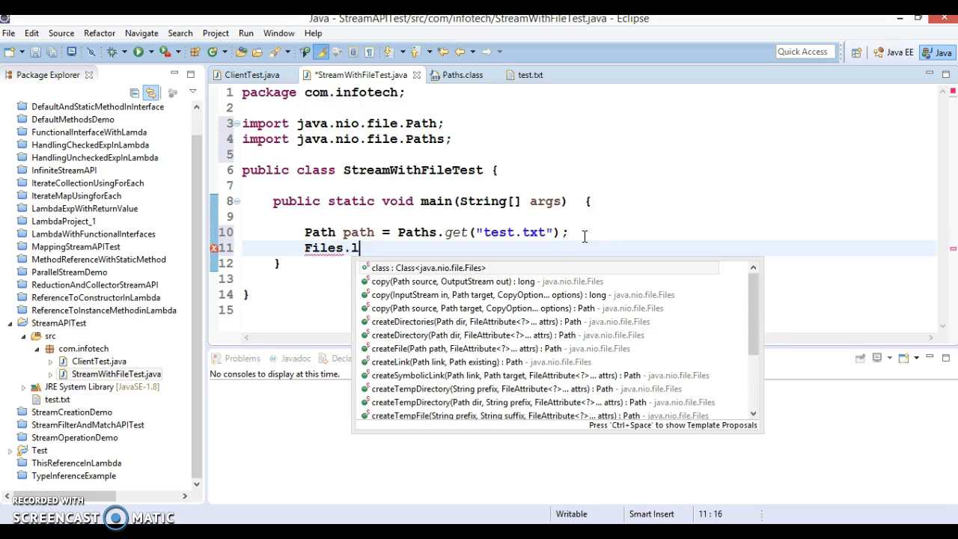
text(ine)
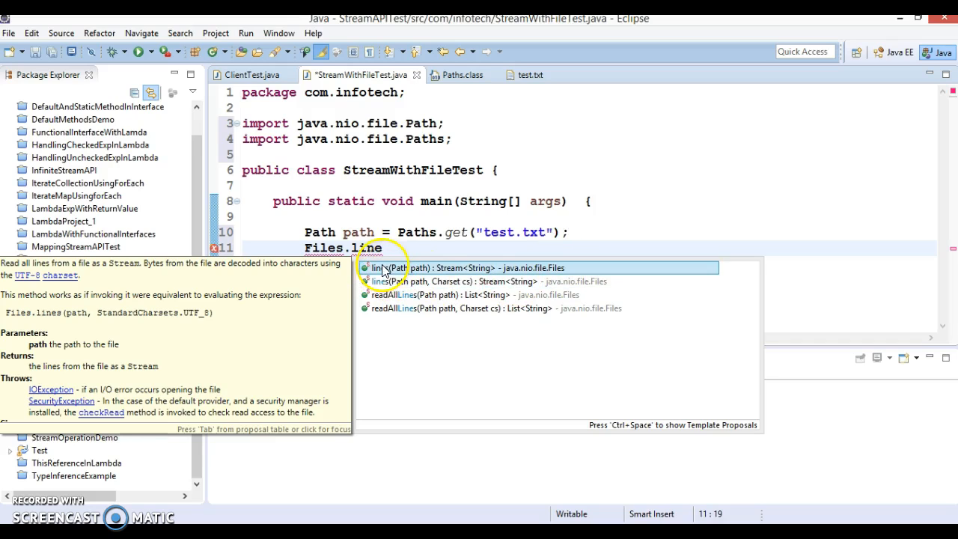
mouse_move(424, 273)
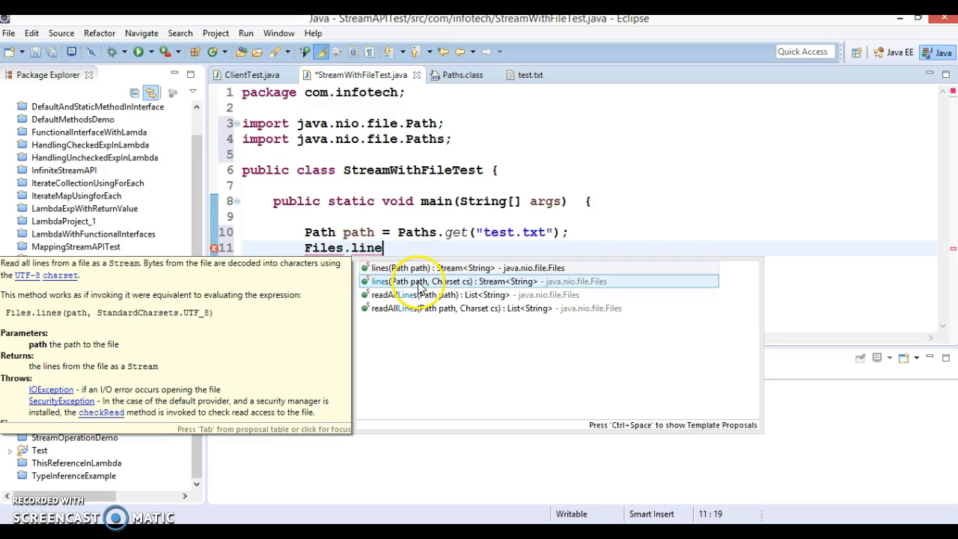
mouse_move(445, 287)
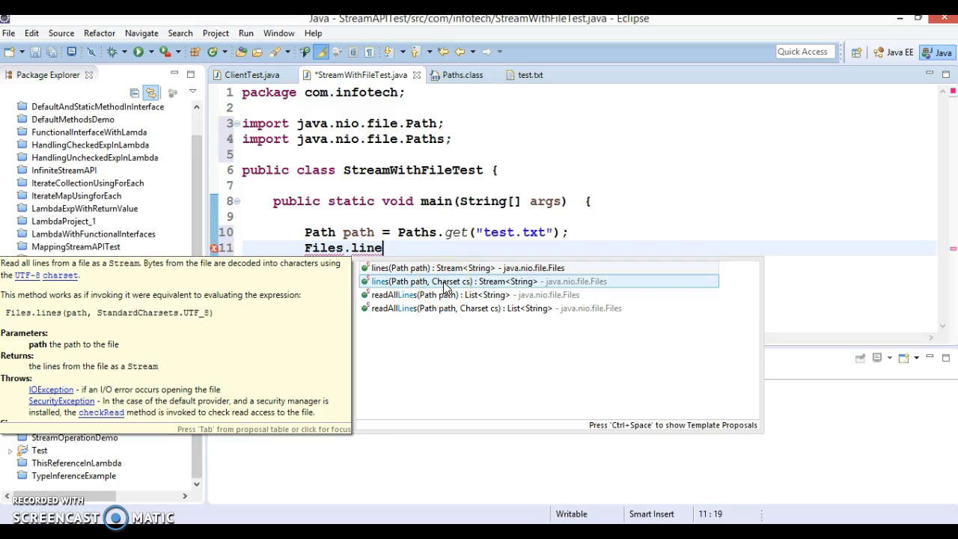
click(455, 267)
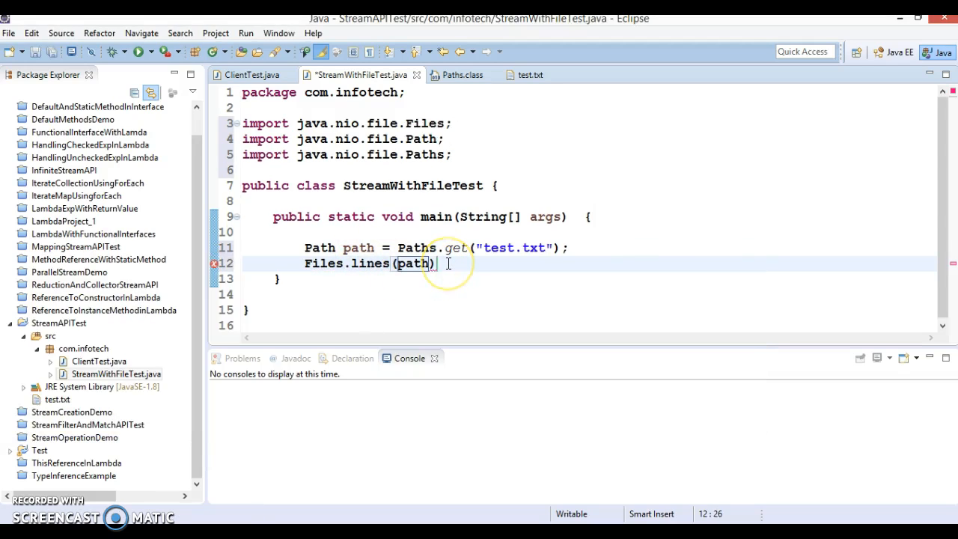
text(;)
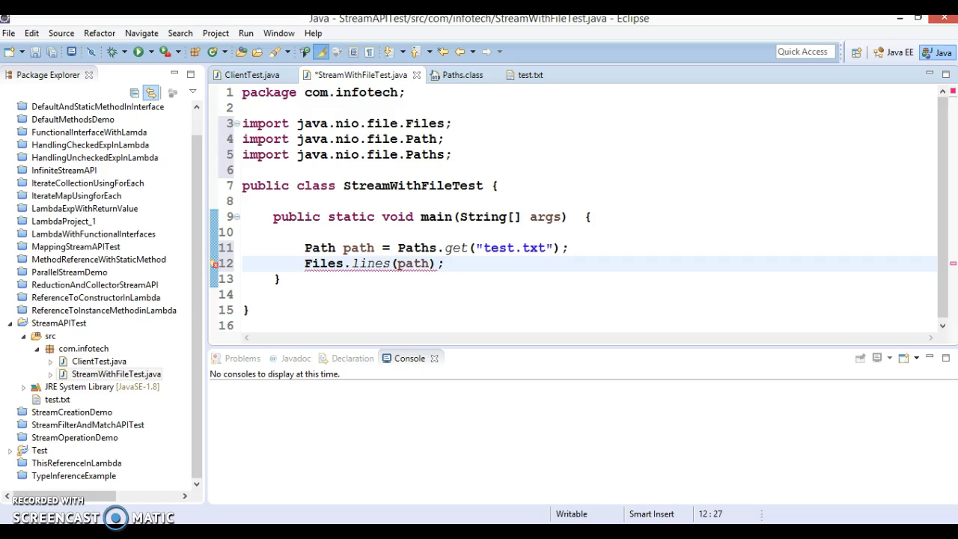
text(throws IOException)
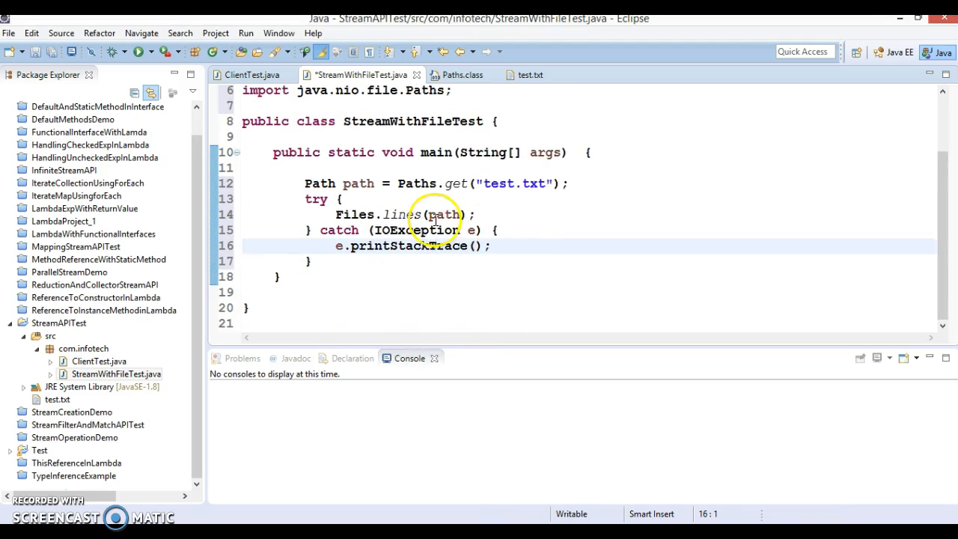
- Assign the Files.lines(path) result to Stream<String> lines and select that declaration
click(489, 215)
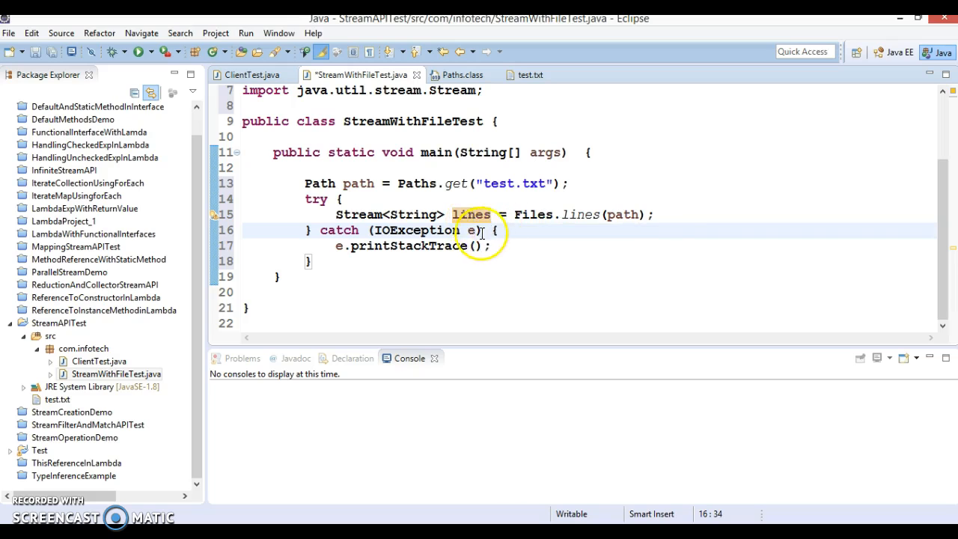
double_click(472, 215)
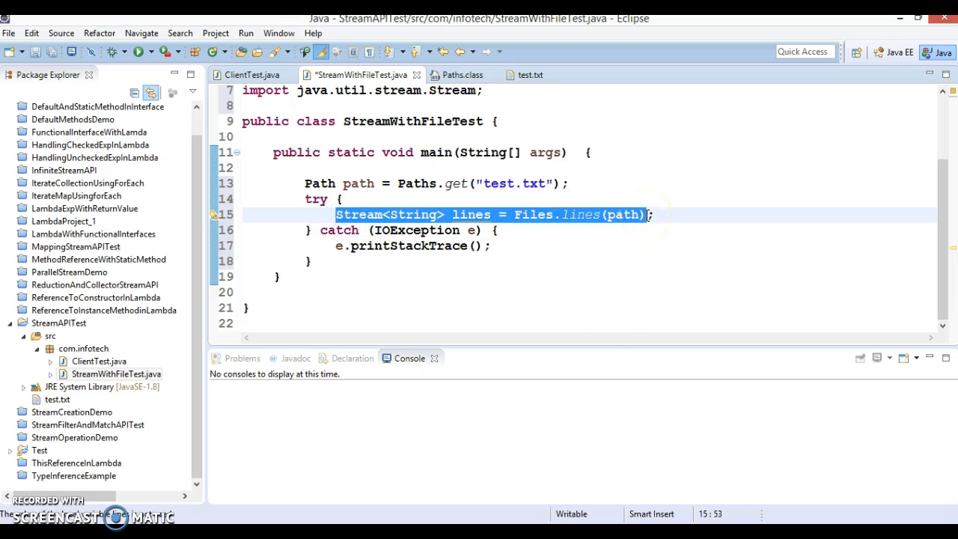
- Place Stream<String> lines = Files.lines(path) inside the try(...) header, leaving the body empty
key(Delete)
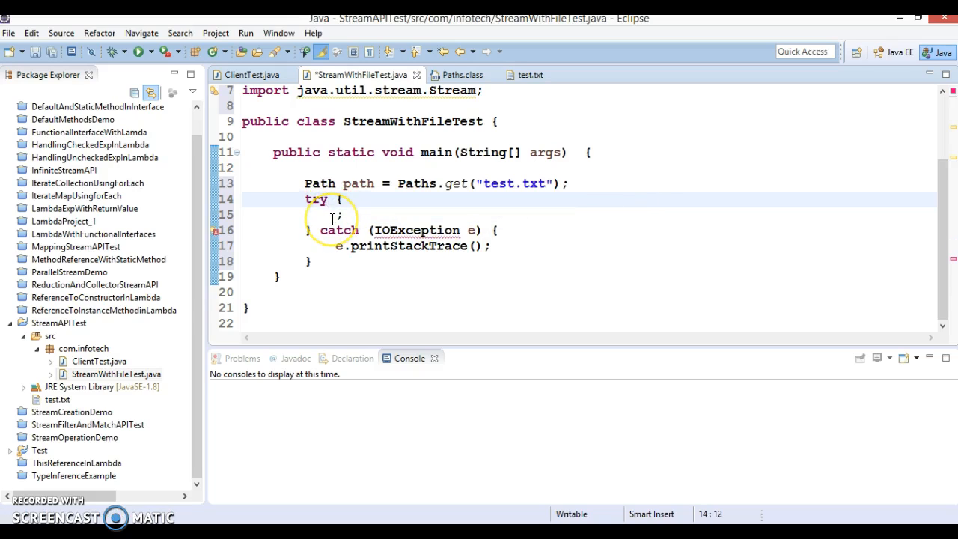
text(())
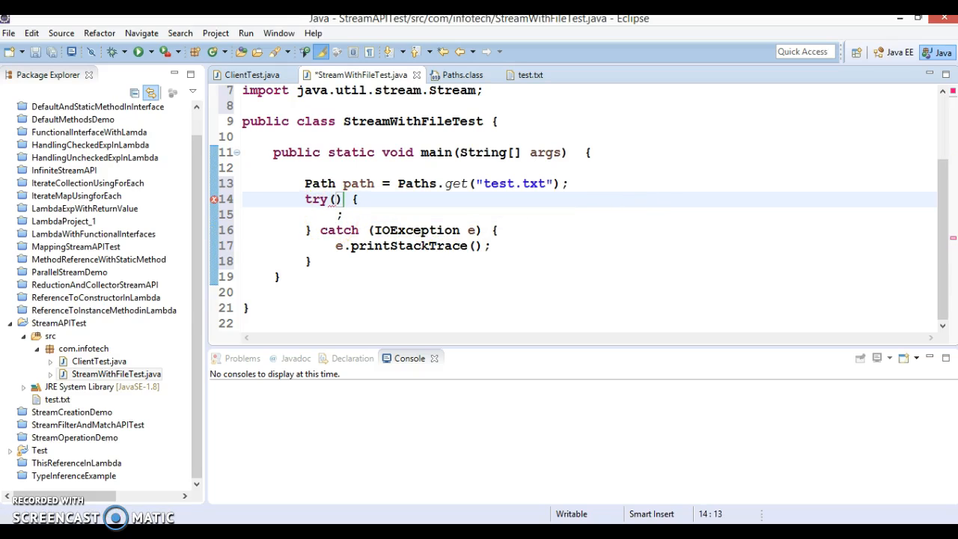
text(Stream<String> lines = Files.lines(path))
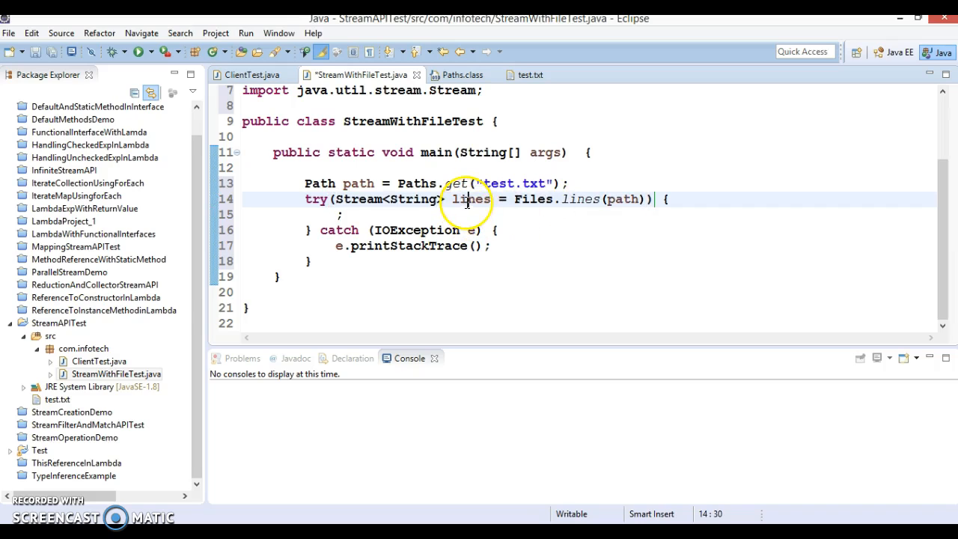
click(330, 215)
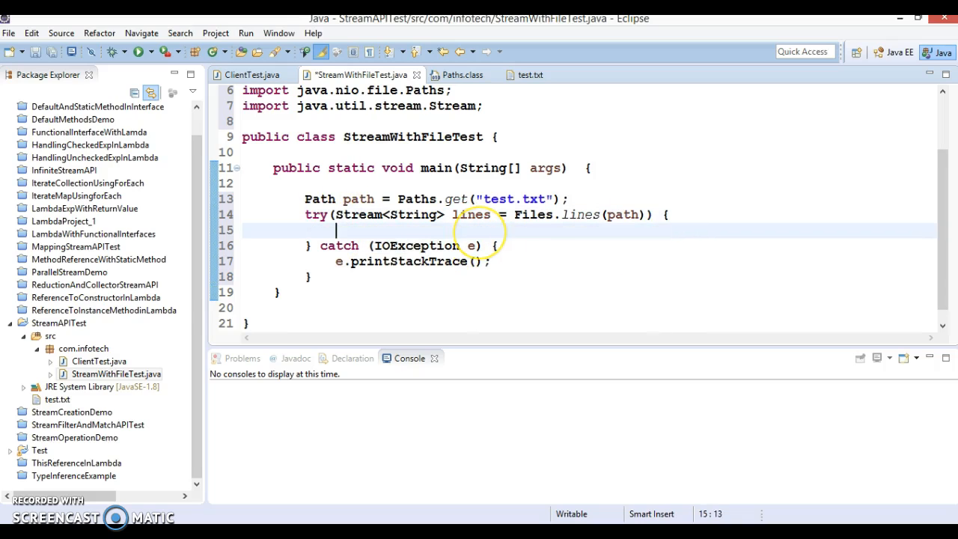
double_click(472, 215)
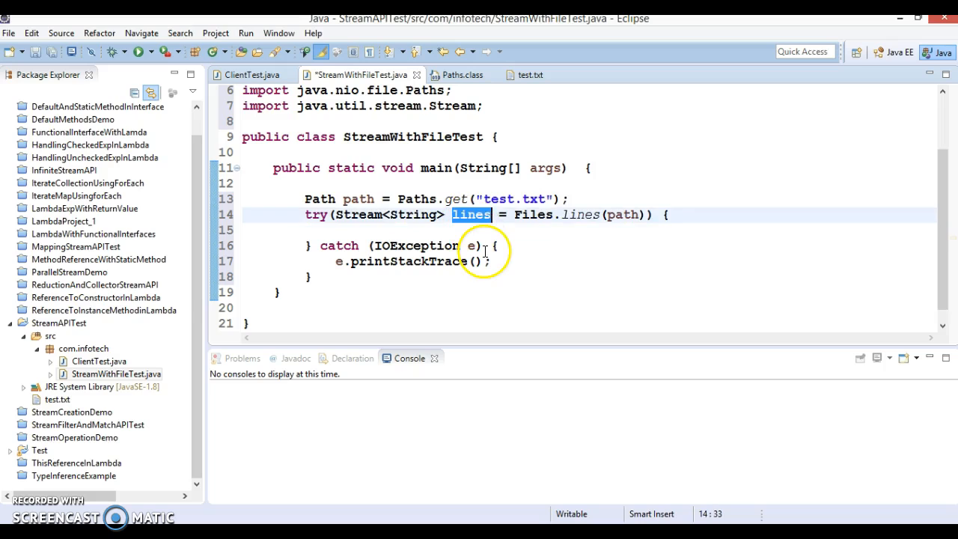
mouse_move(373, 236)
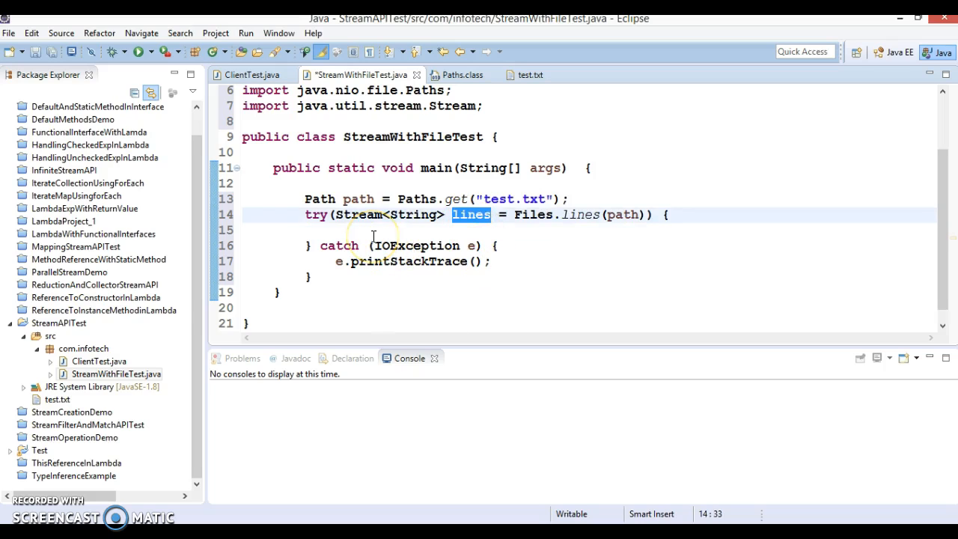
mouse_move(479, 225)
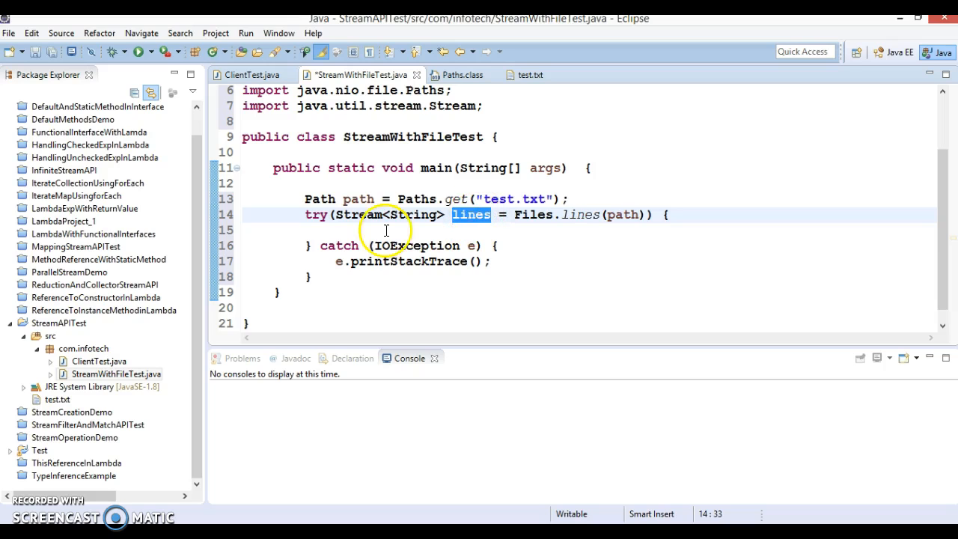
- Write lines.forEach(System.out::println) in the try body and save the class
text(lines.forEach(S);)
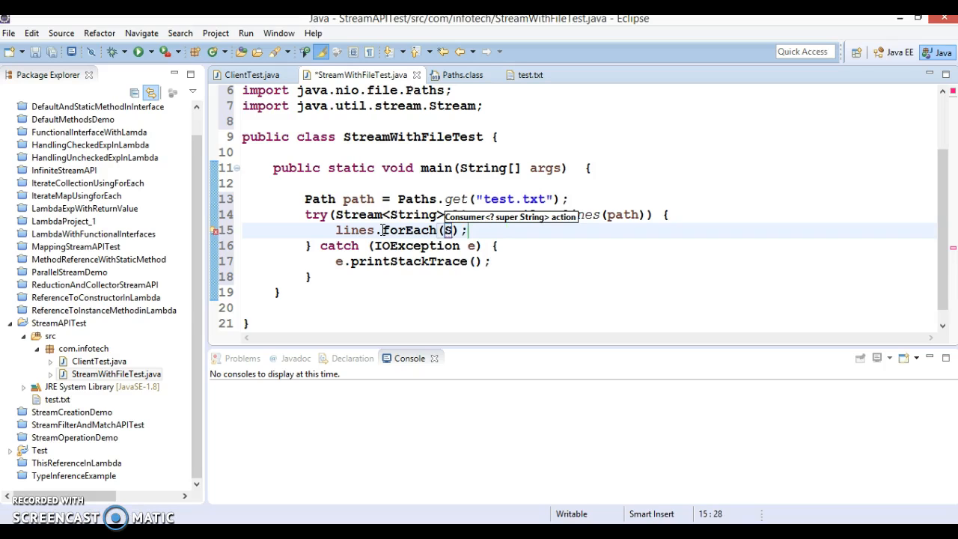
text(ystem)
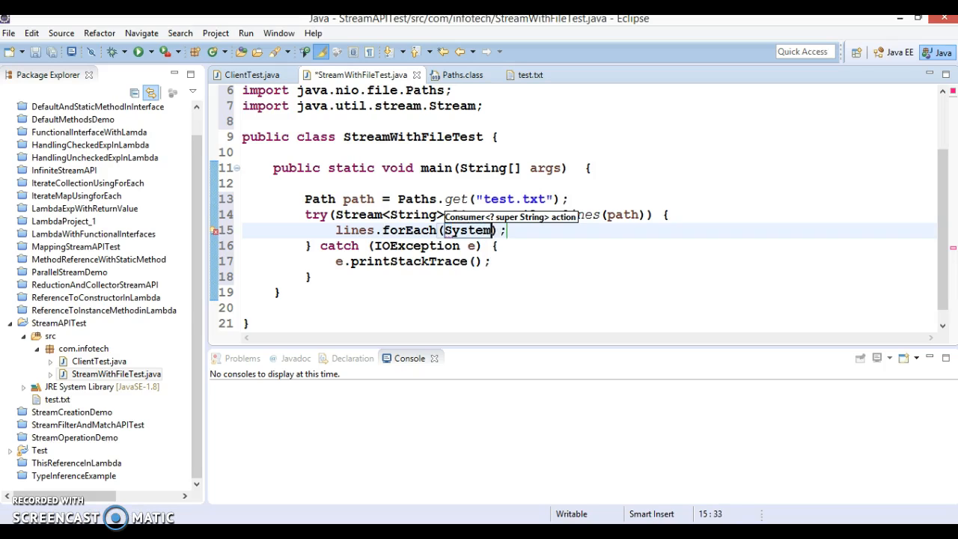
text(.oy)
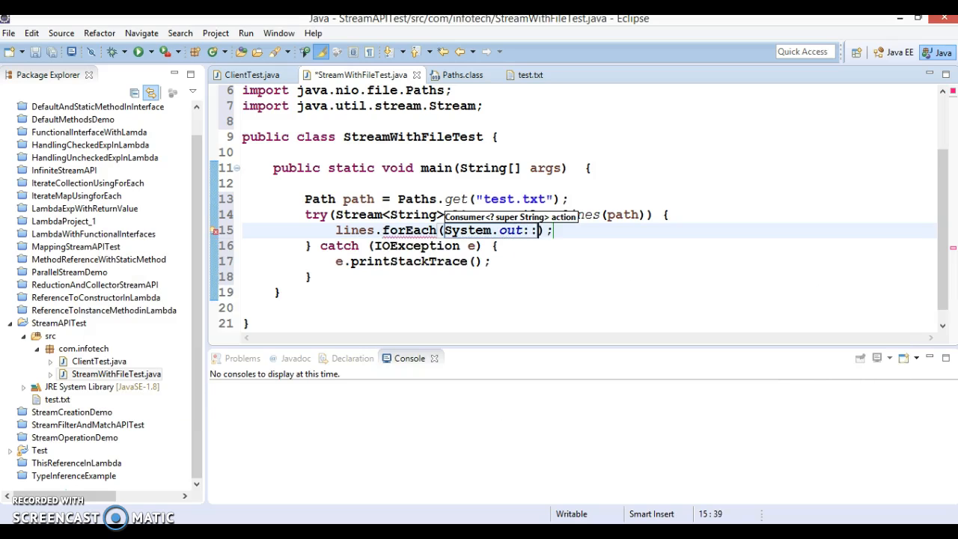
text(prin)
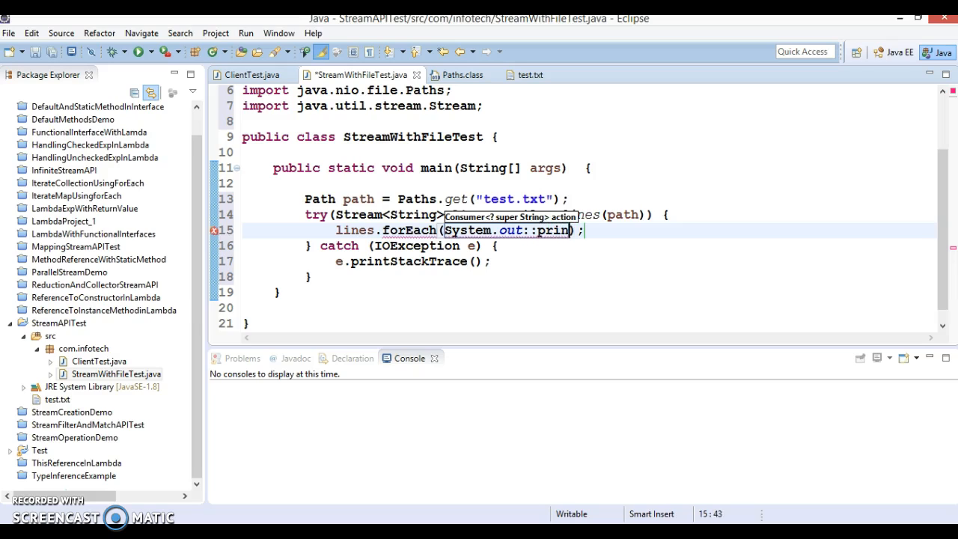
text(ln)
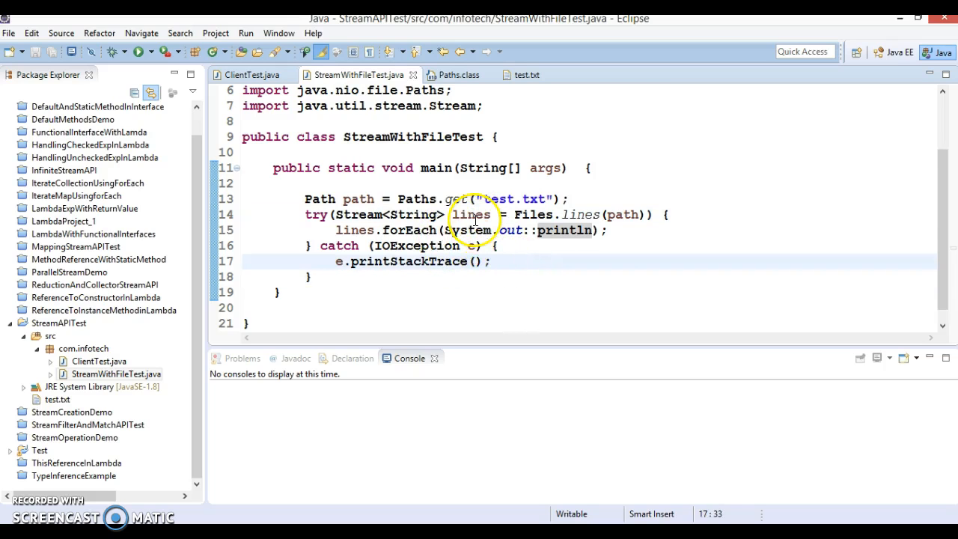
mouse_move(514, 287)
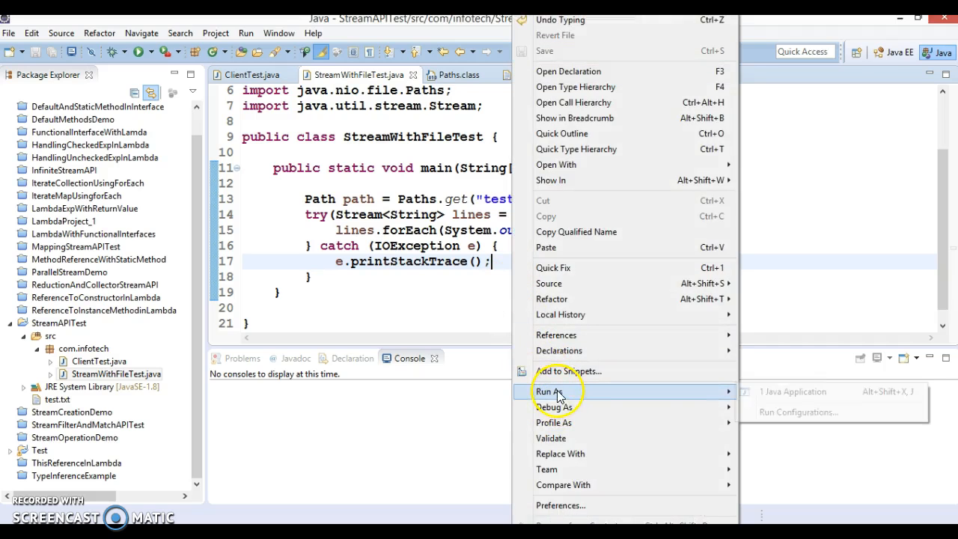
- Run StreamWithFileTest as a Java application, then place the cursor after the path argument
click(793, 391)
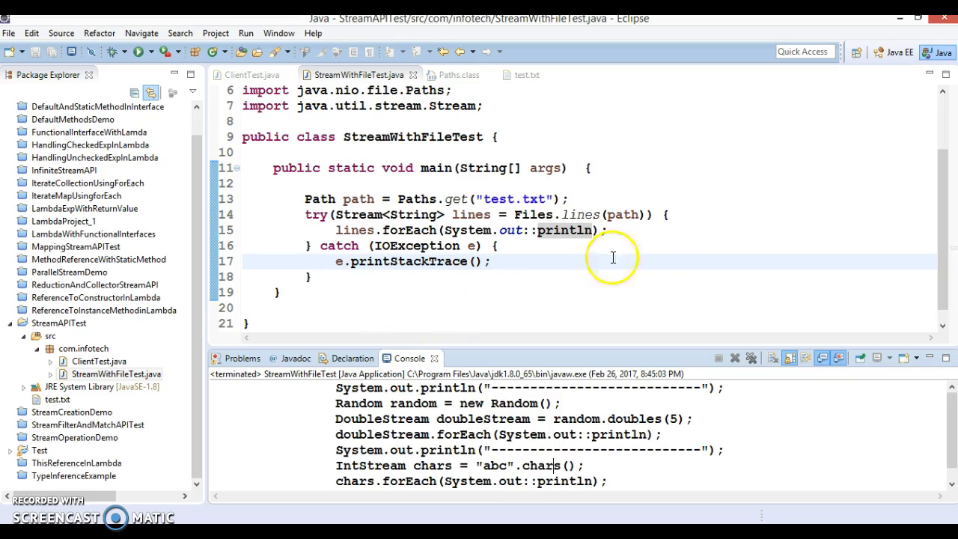
mouse_move(567, 214)
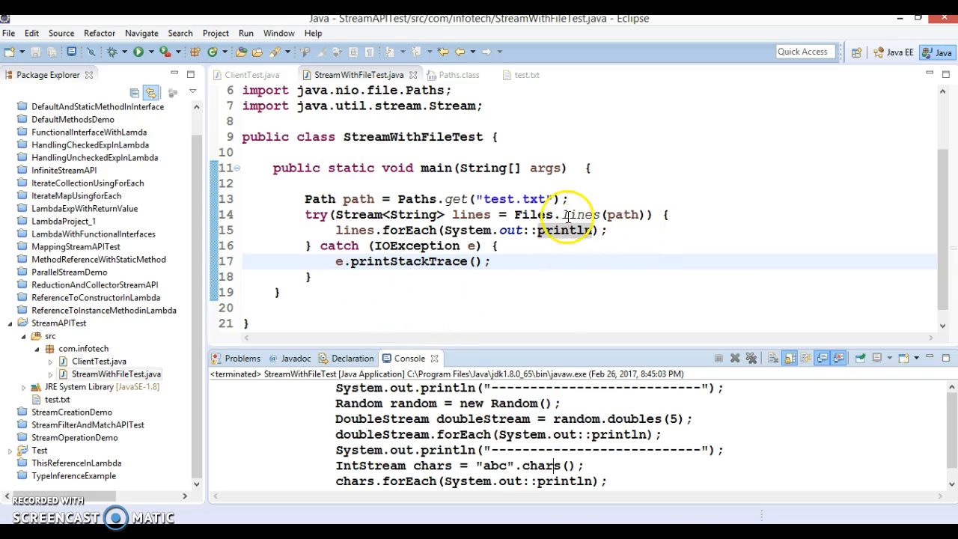
double_click(534, 215)
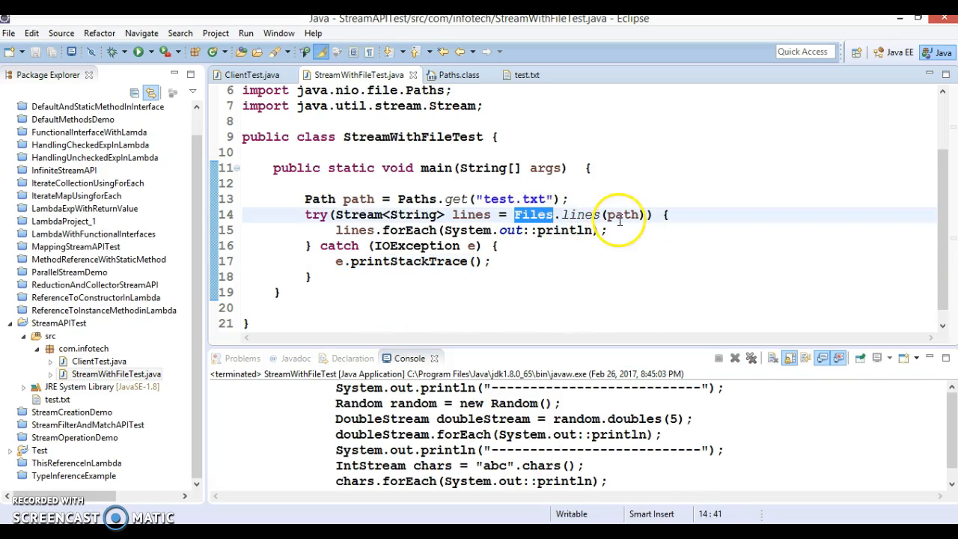
double_click(581, 215)
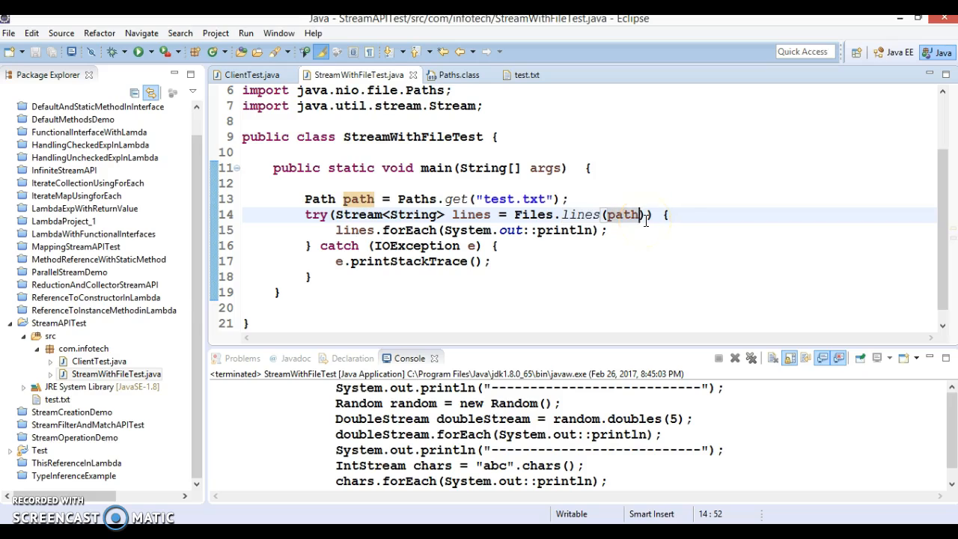
- After path in Files.lines, type a Charset.forName("UTF") second argument
text(,)
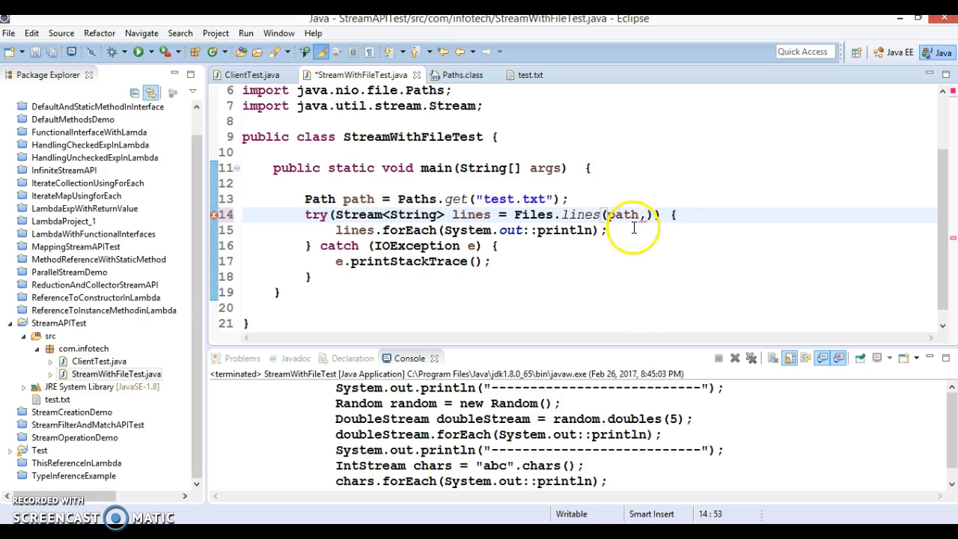
mouse_move(624, 214)
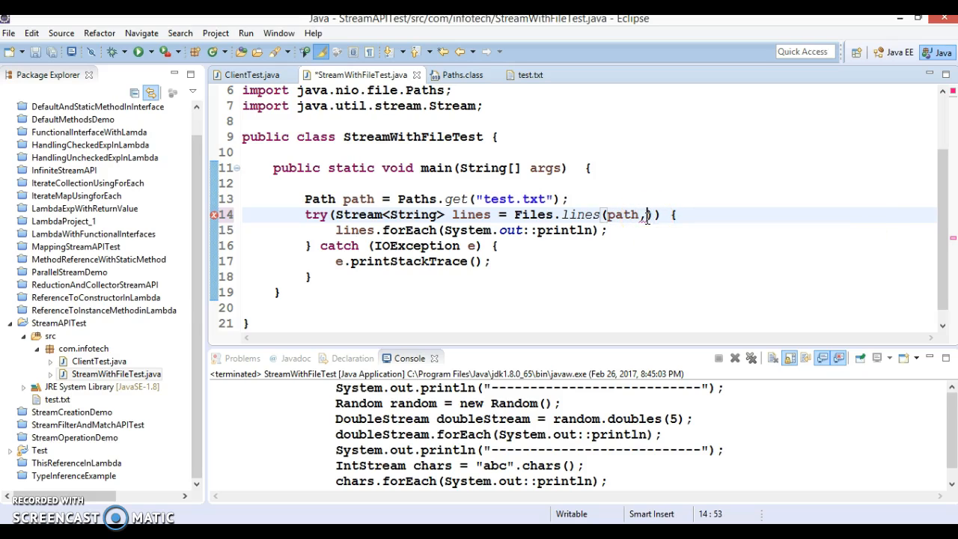
text(,Char)
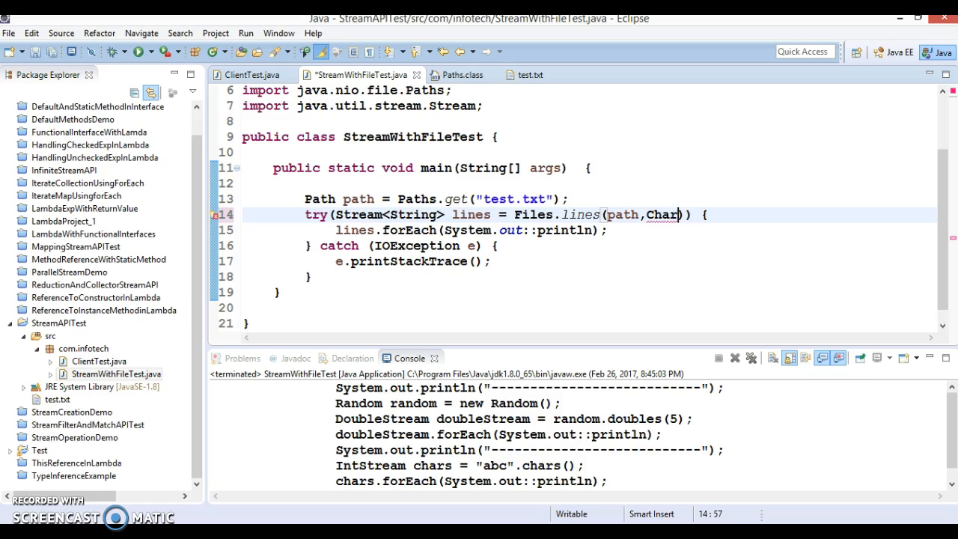
text(set)
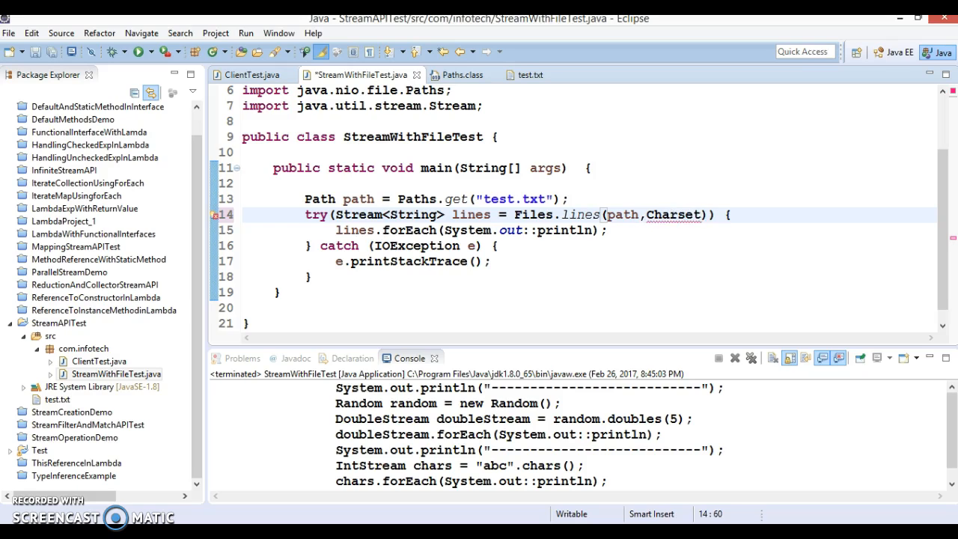
text(.)
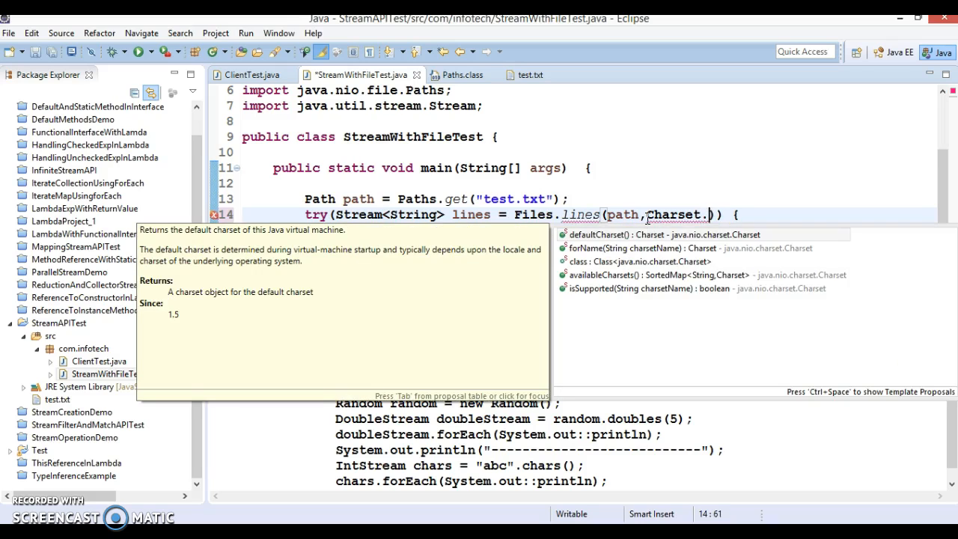
text(forName(charsetName)
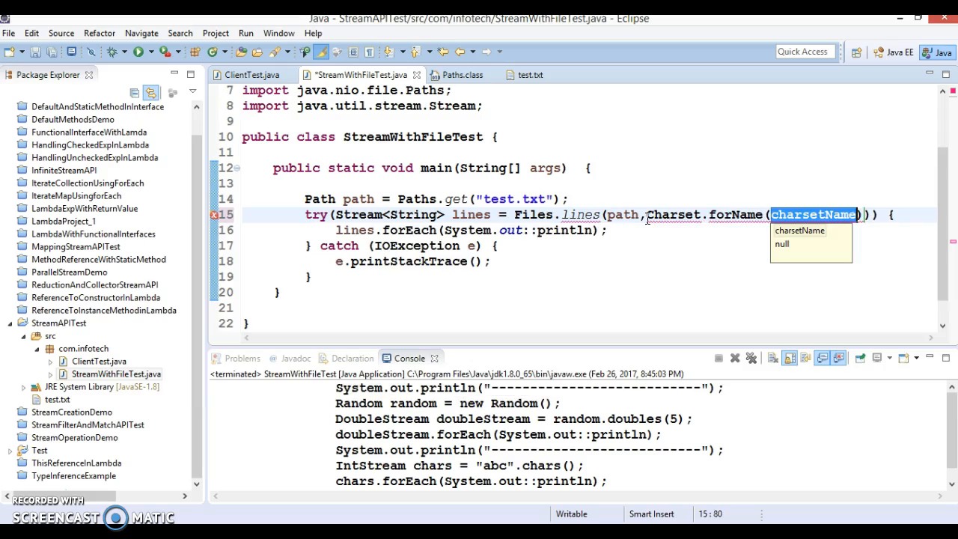
text("")
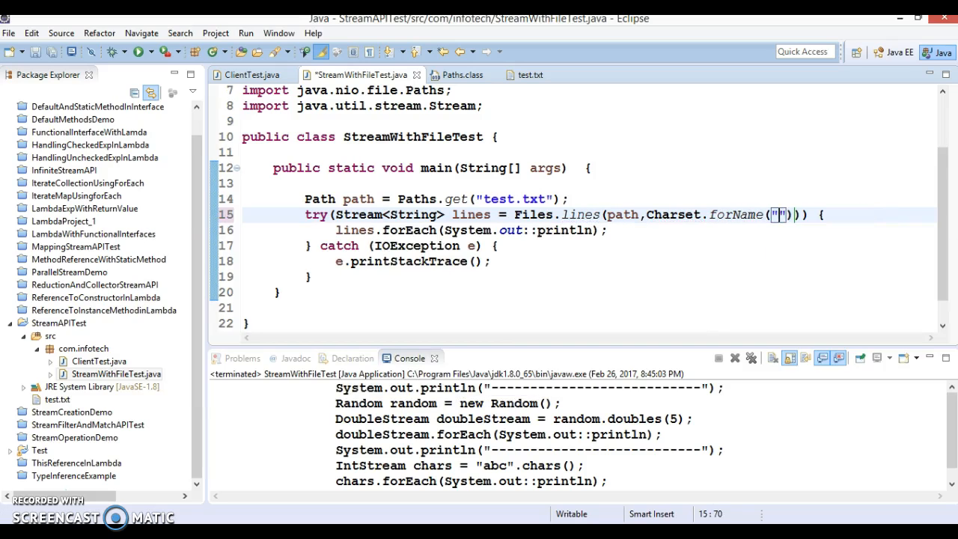
text(UTF)
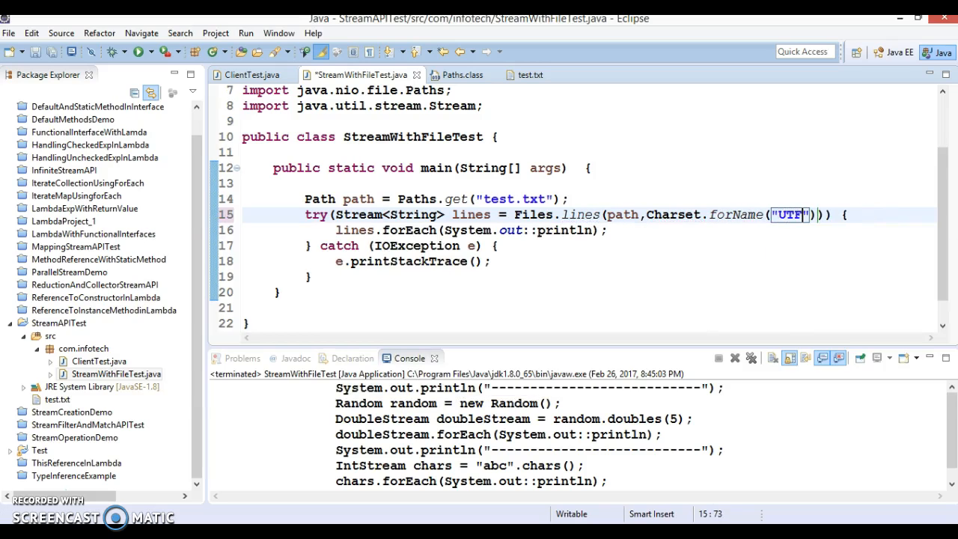
- Complete "UTF-8", rerun StreamWithFileTest as a Java application, and check the console
text(-8)
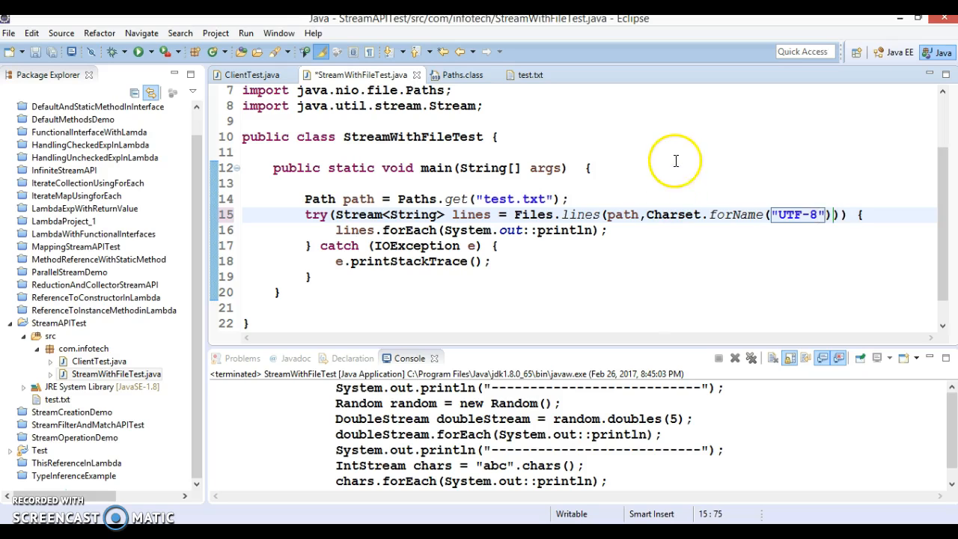
right_click(673, 168)
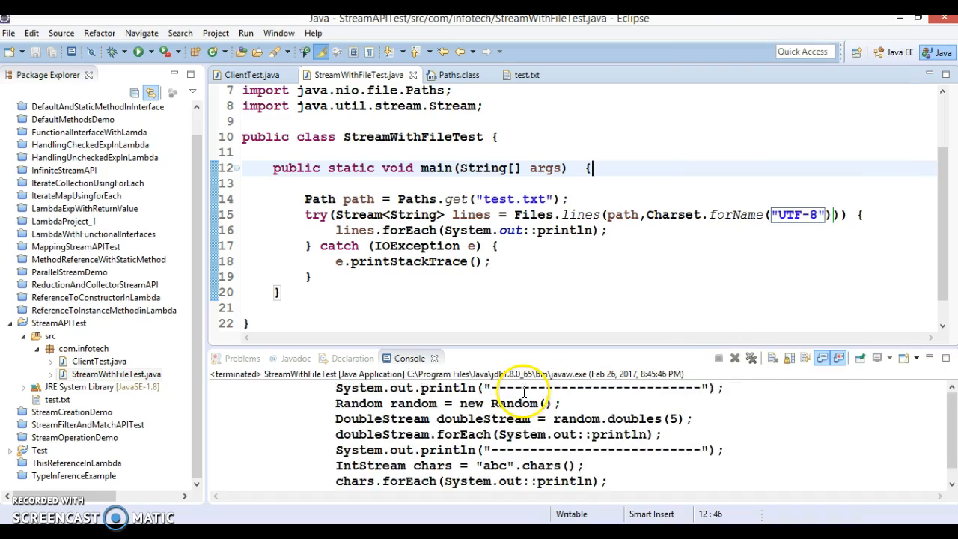
click(563, 278)
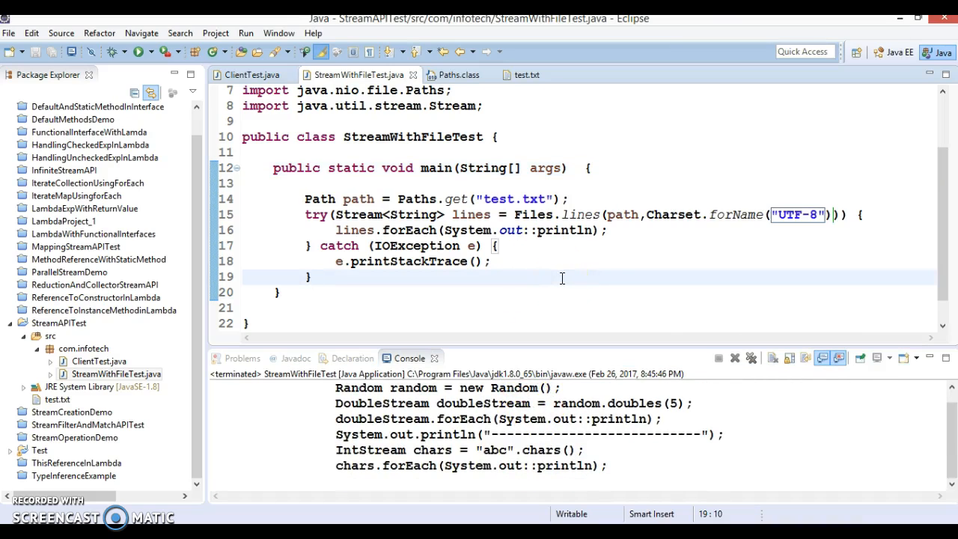
double_click(501, 199)
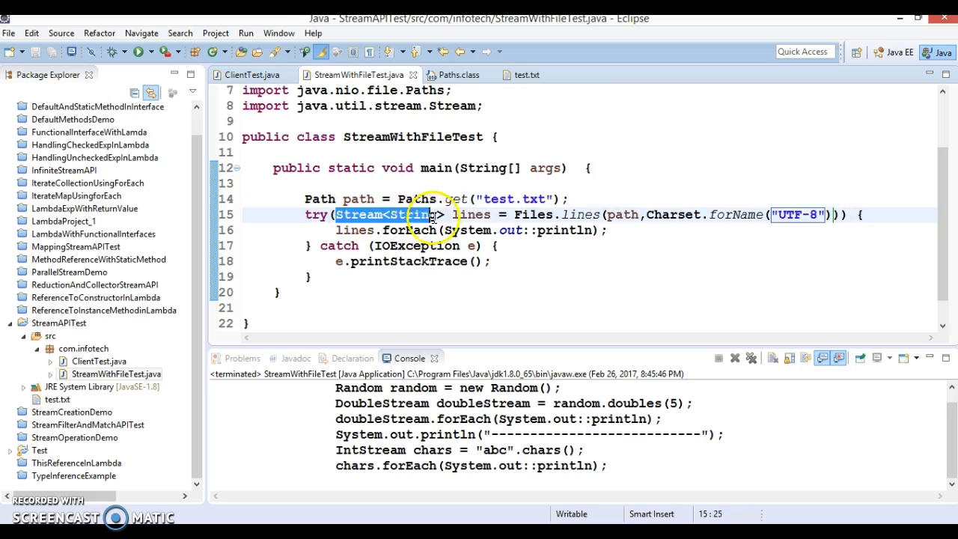
mouse_move(492, 248)
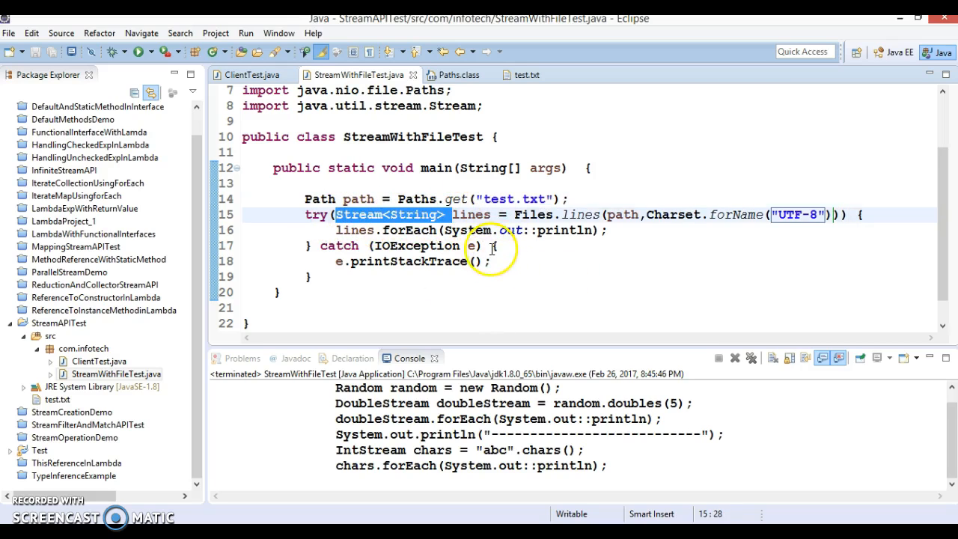
mouse_move(561, 258)
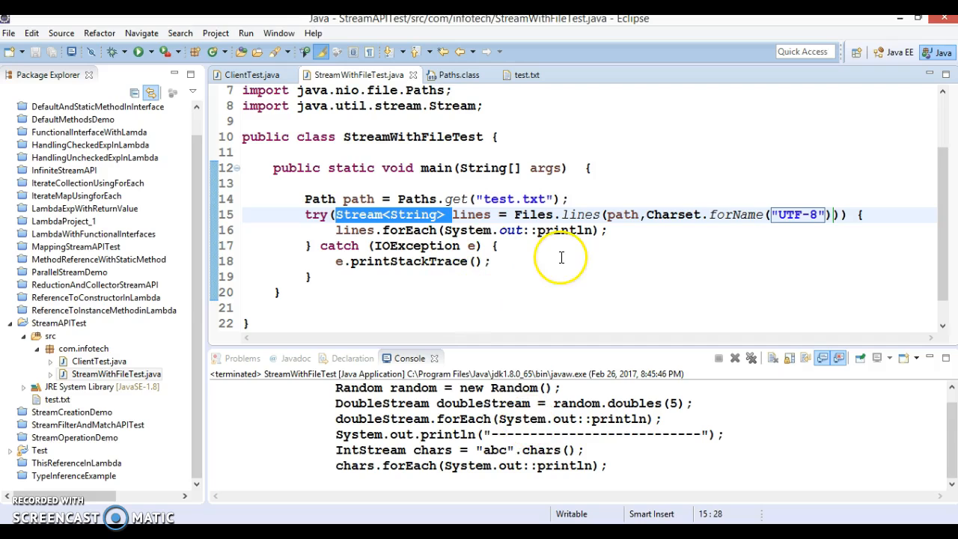